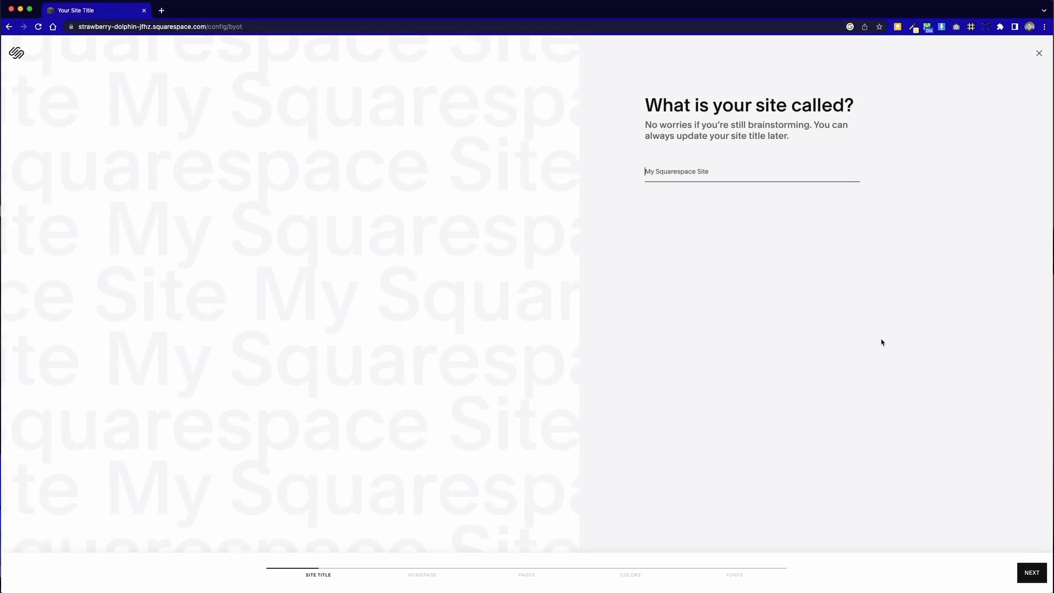
# Title the site 'Restaurant' and choose the bright intro layout with the plant photo
pyautogui.write('Restaurant')
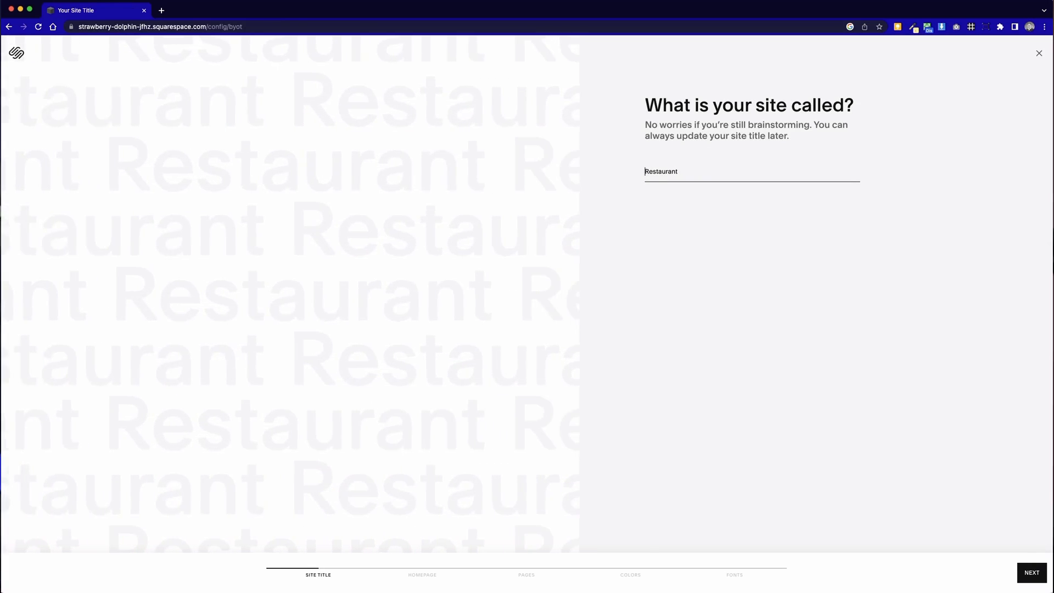
pyautogui.click(1031, 572)
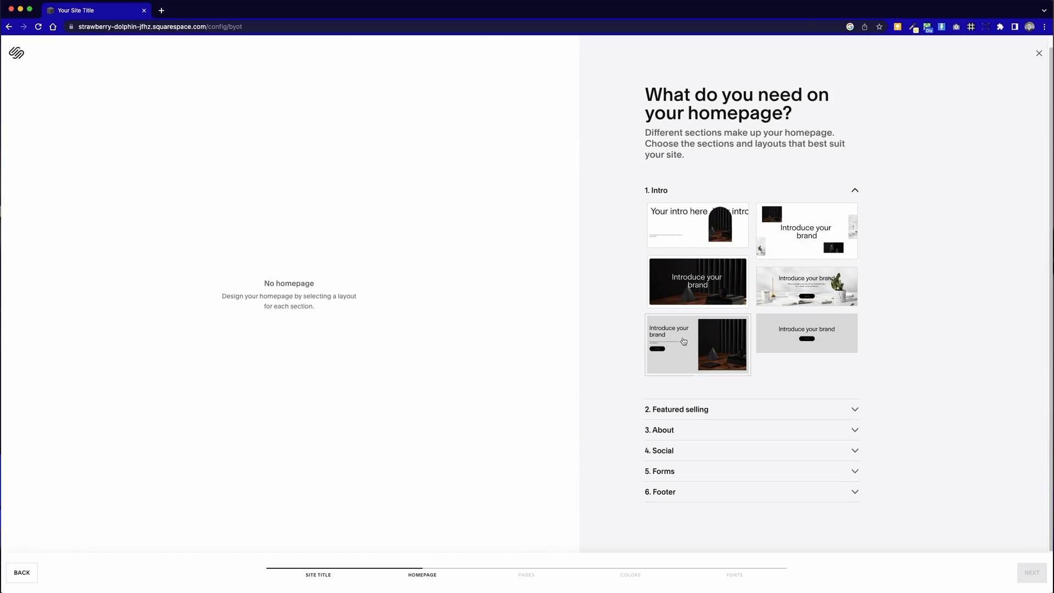
pyautogui.click(806, 224)
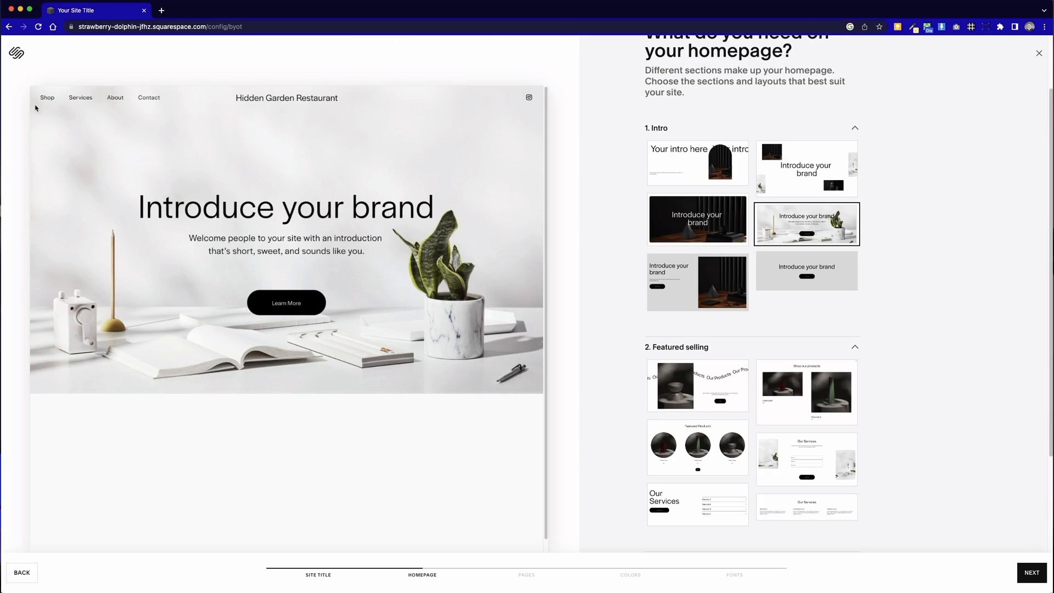
pyautogui.scroll(-3)
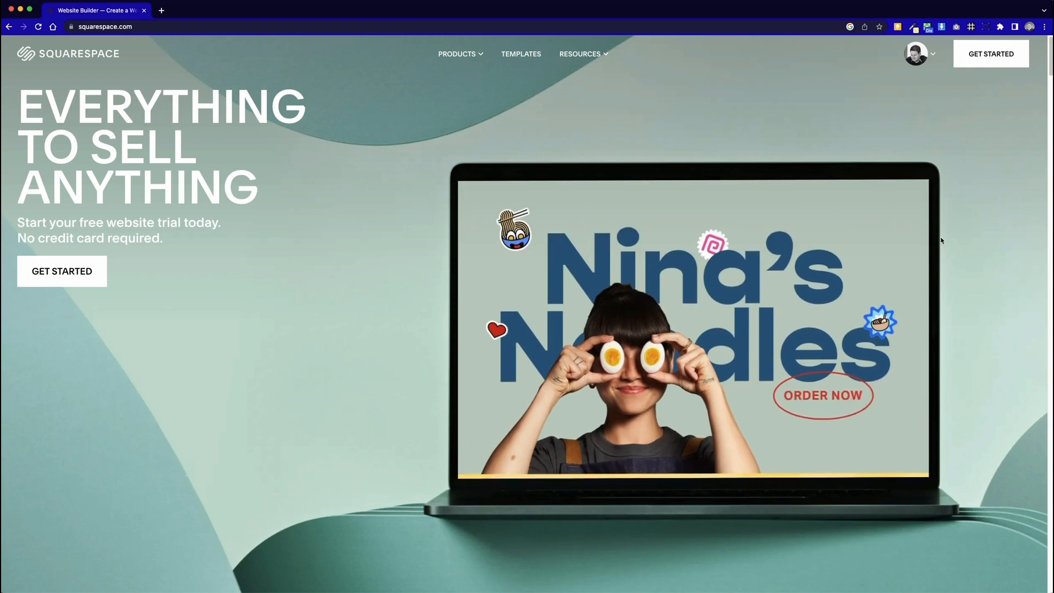
# Go from the squarespace.com home page to the template gallery via Get Started
pyautogui.click(915, 54)
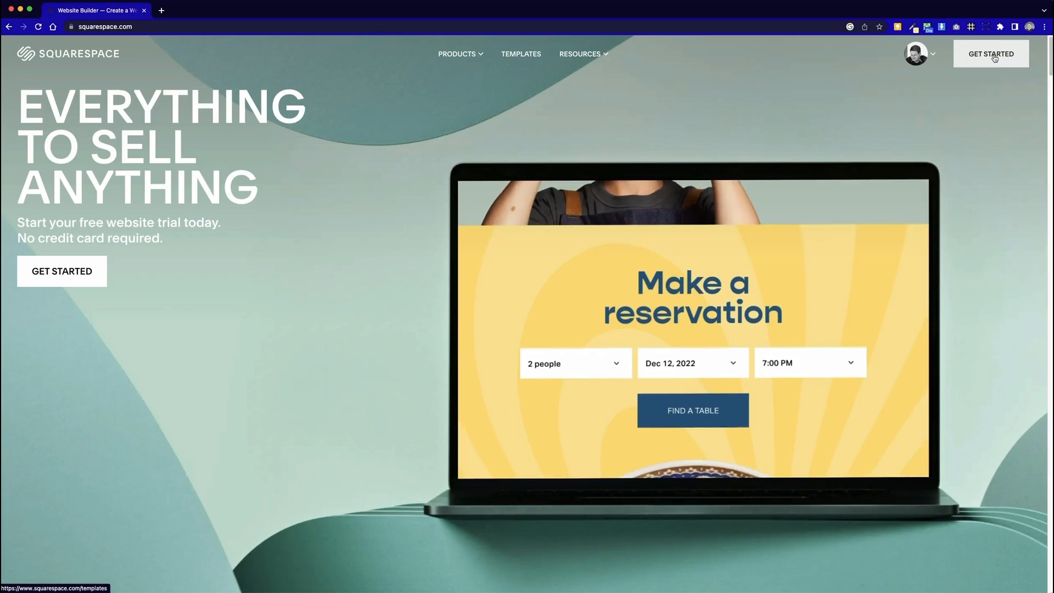
pyautogui.click(520, 54)
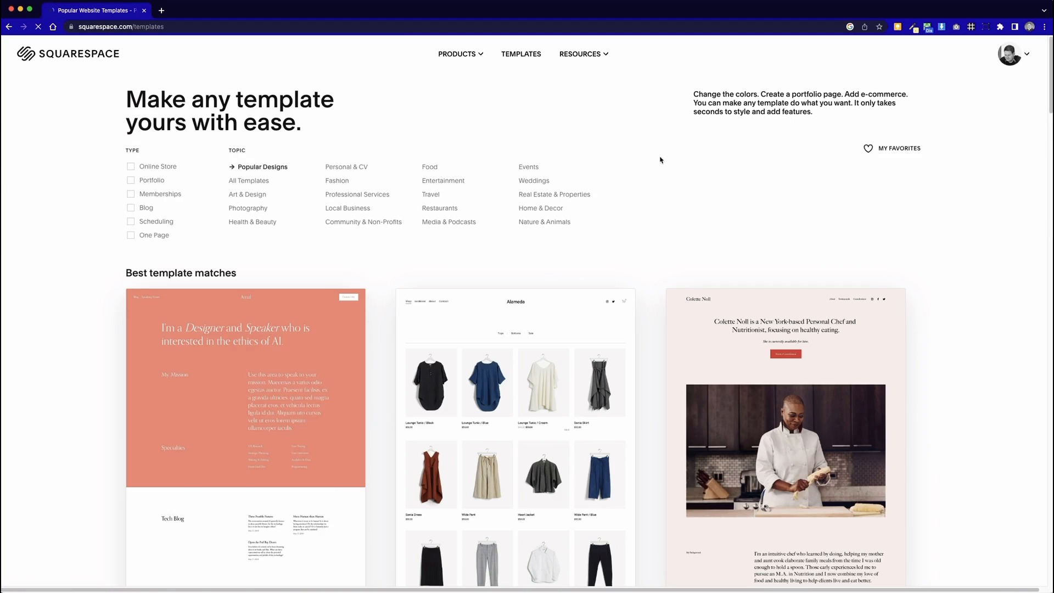
pyautogui.scroll(-3)
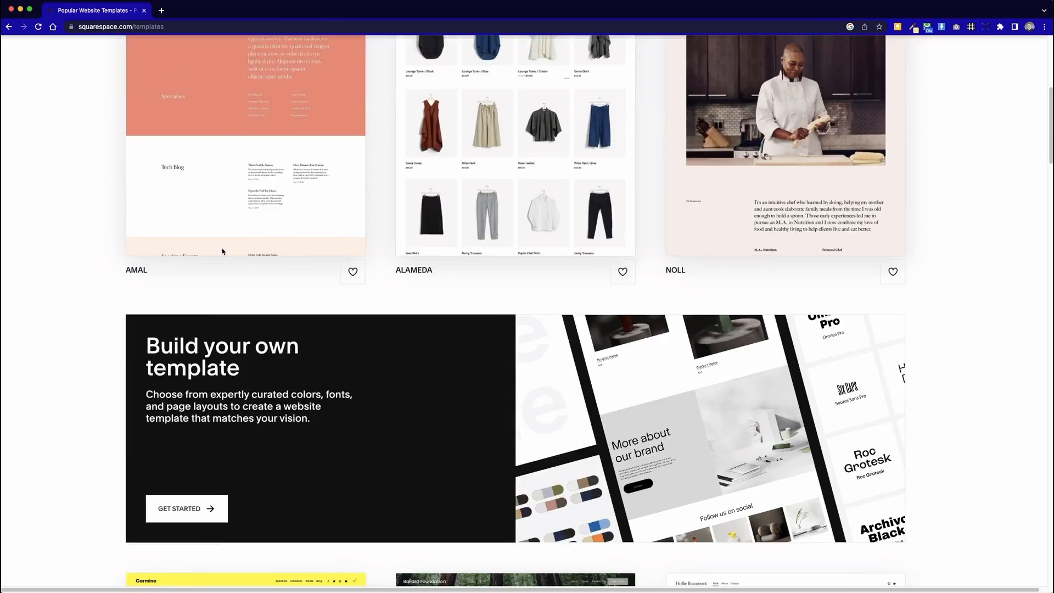
pyautogui.scroll(-3)
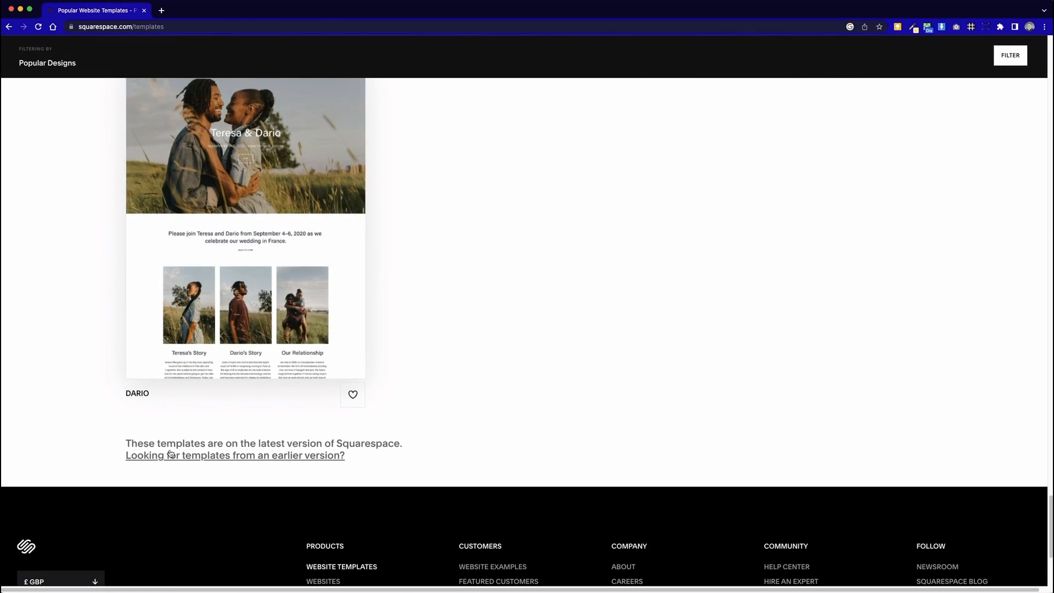
pyautogui.scroll(-3)
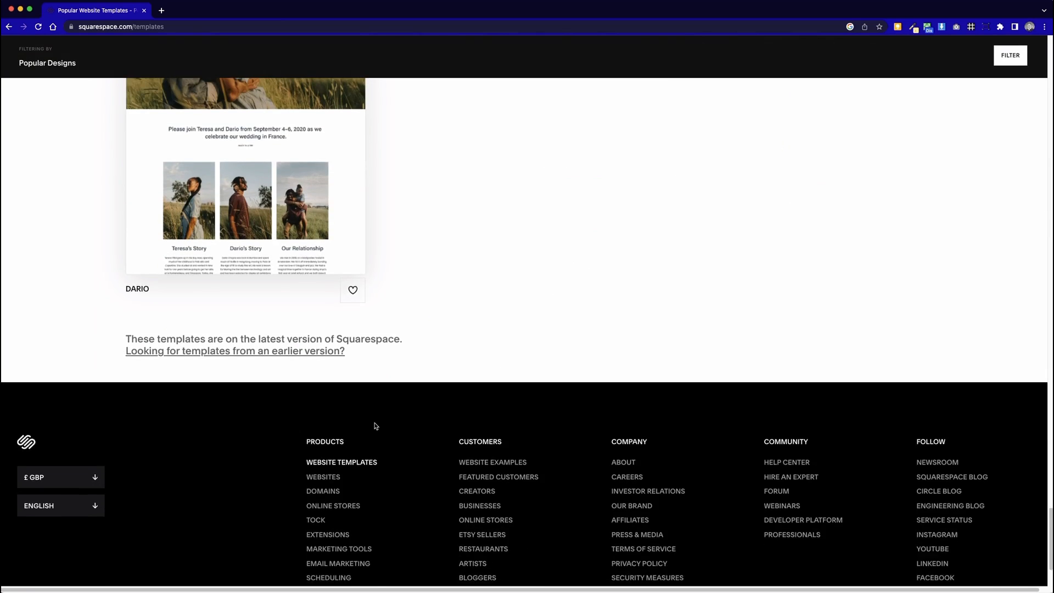
pyautogui.scroll(-3)
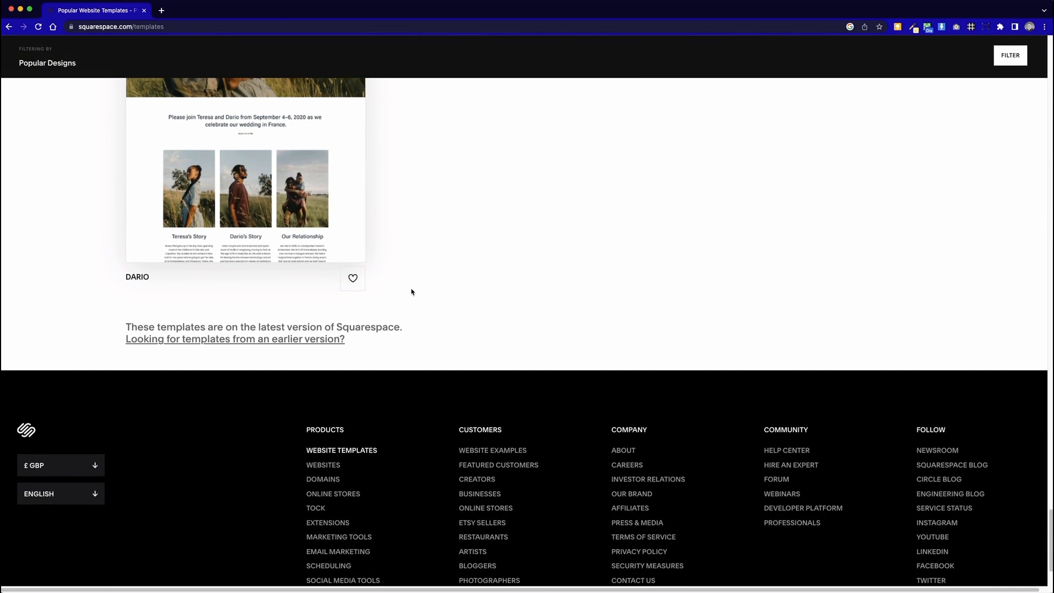
pyautogui.scroll(3)
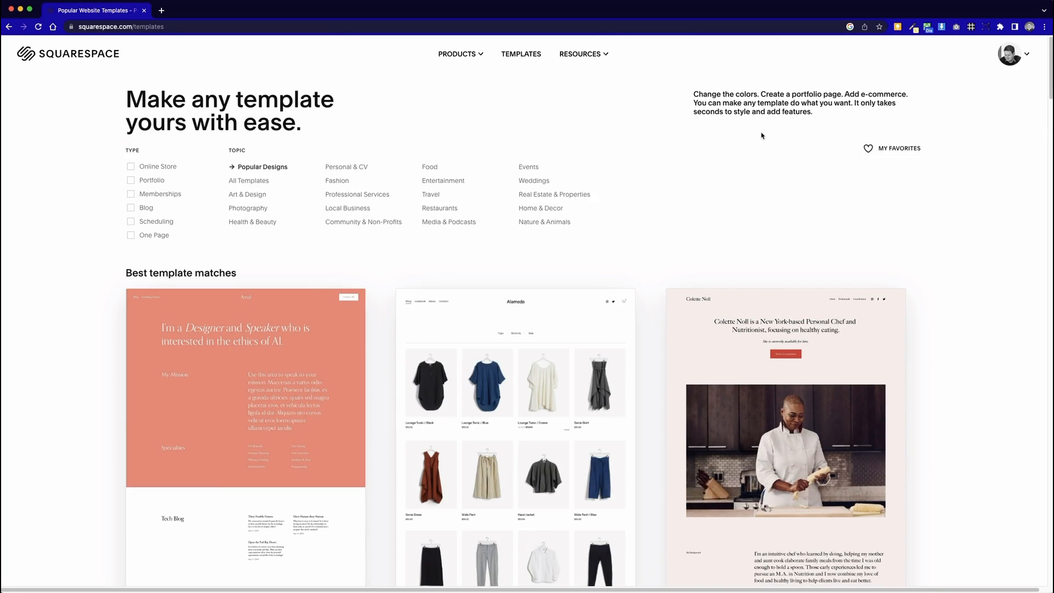
pyautogui.scroll(-3)
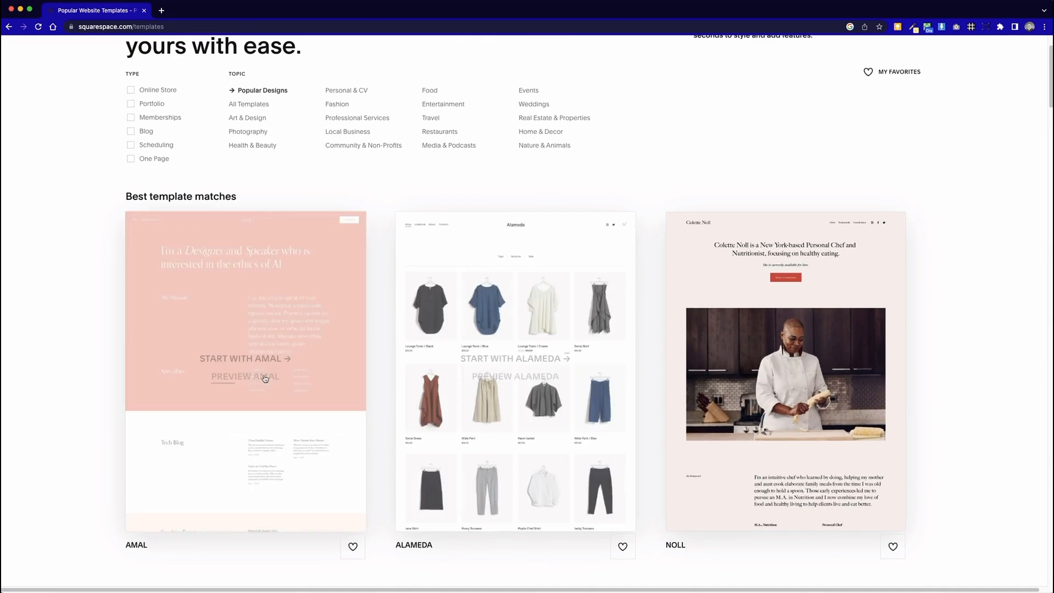
pyautogui.moveTo(947, 396)
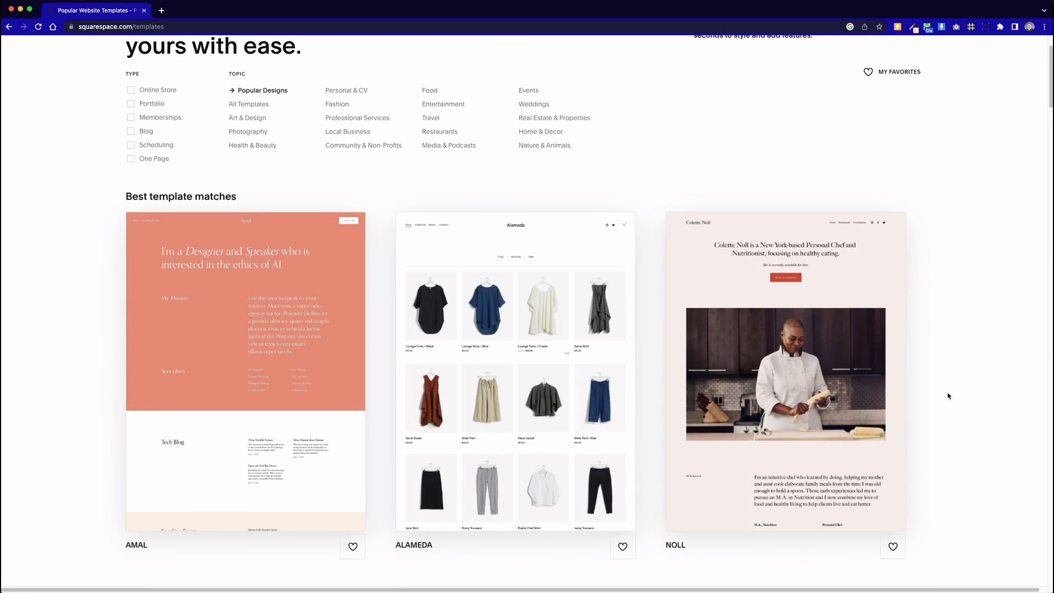
pyautogui.scroll(-3)
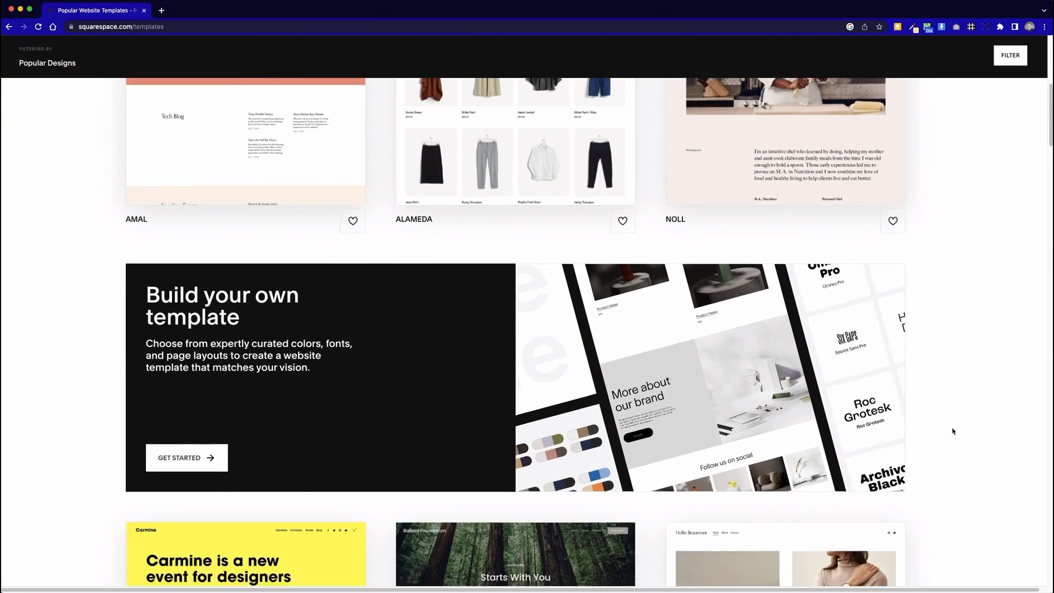
pyautogui.scroll(-3)
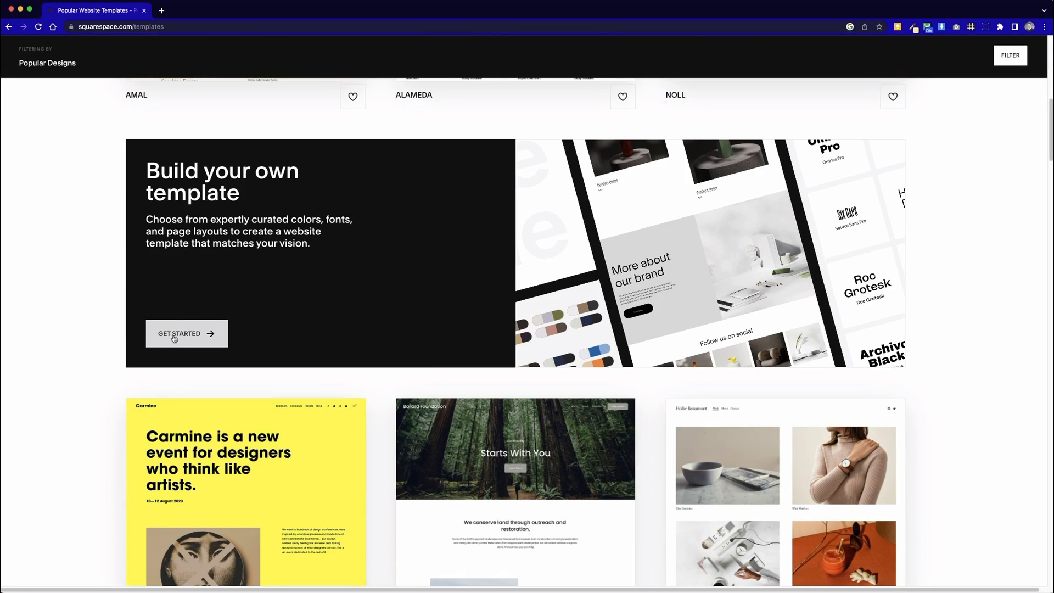
# Start the Build your own template flow and reach the site-name step
pyautogui.click(187, 334)
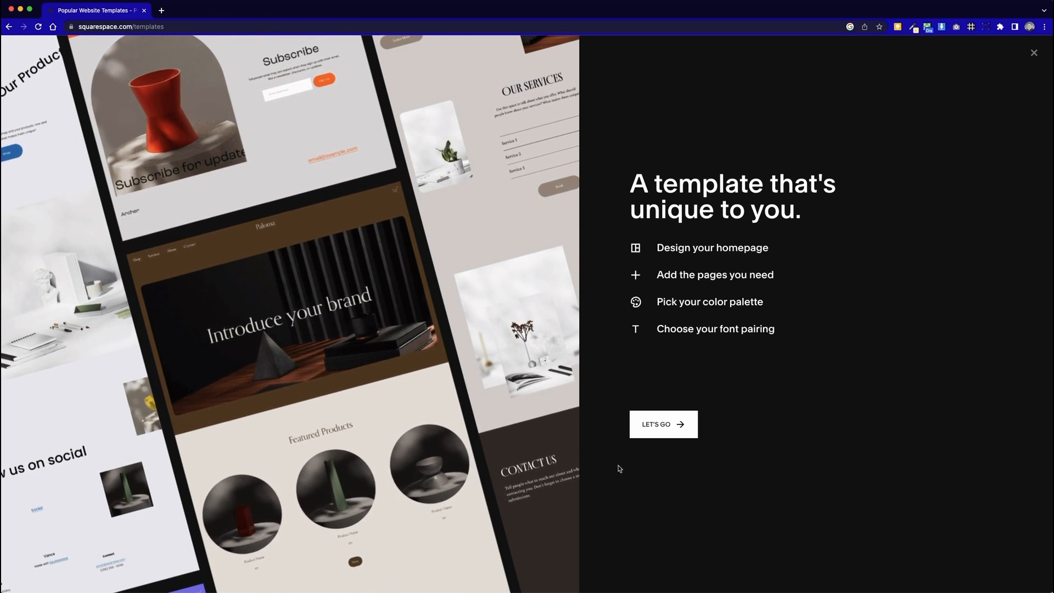
pyautogui.click(663, 424)
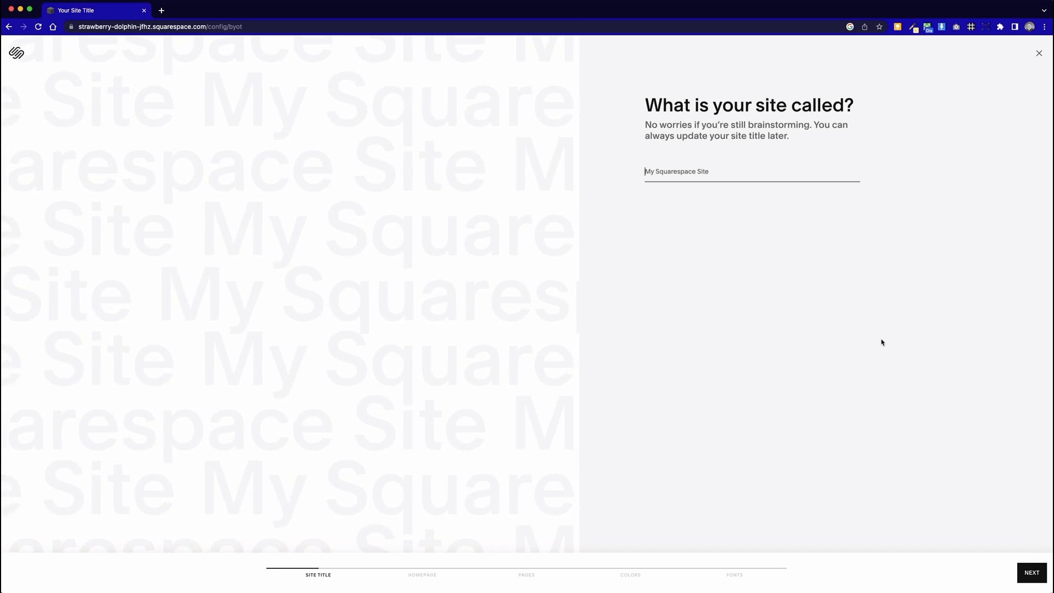
# Enter 'Restaurant' to complete the Hidden Garden Restaurant title and continue to homepage sections
pyautogui.write('Restaurant')
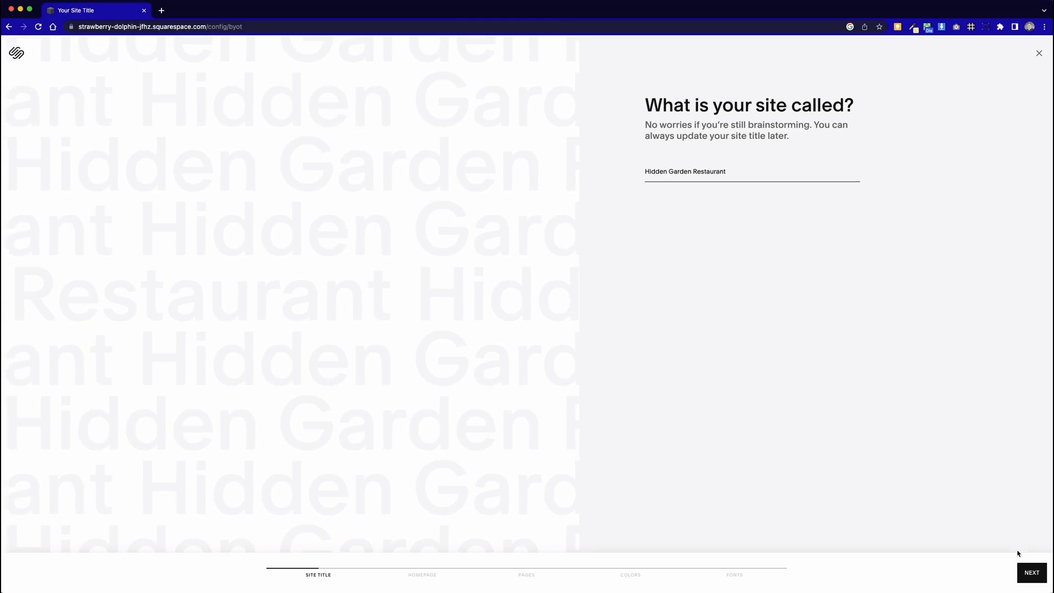
pyautogui.click(1031, 572)
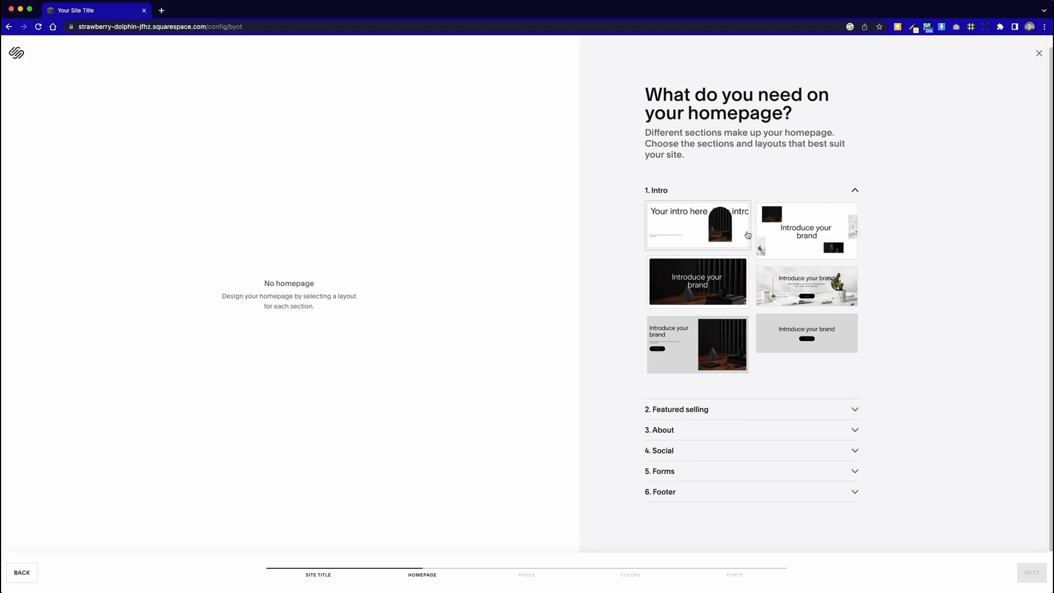
pyautogui.moveTo(594, 319)
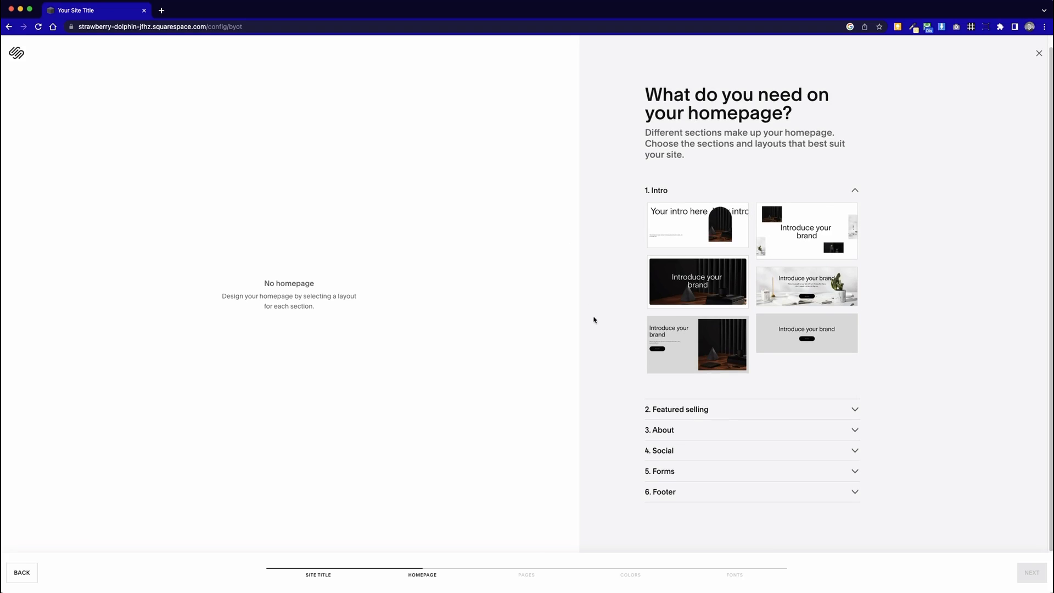
pyautogui.moveTo(657, 92)
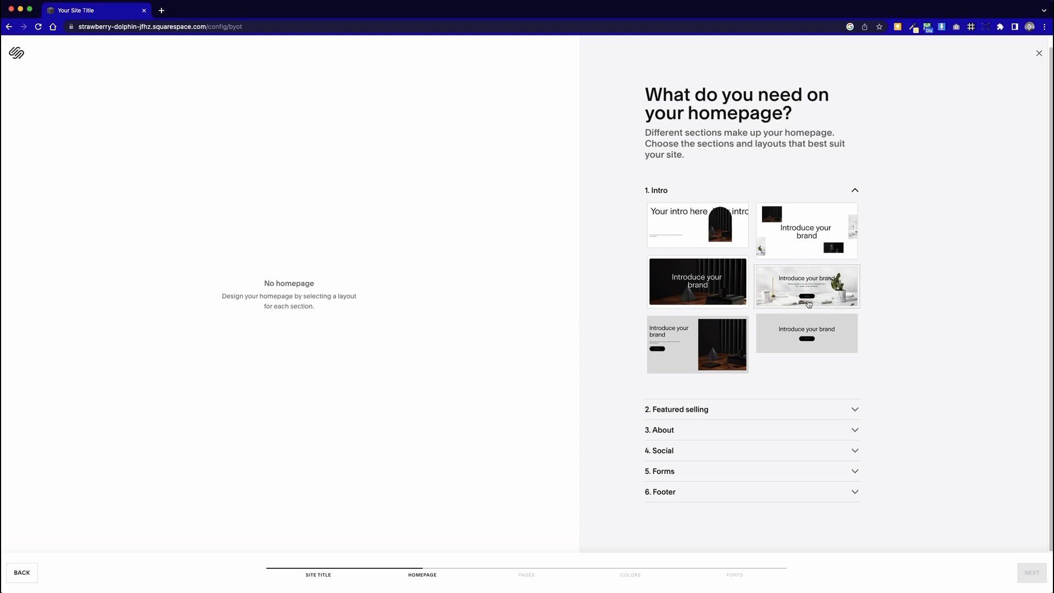
# Select the light plant-photo intro layout under 1. Intro and reveal the featured layouts
pyautogui.click(806, 286)
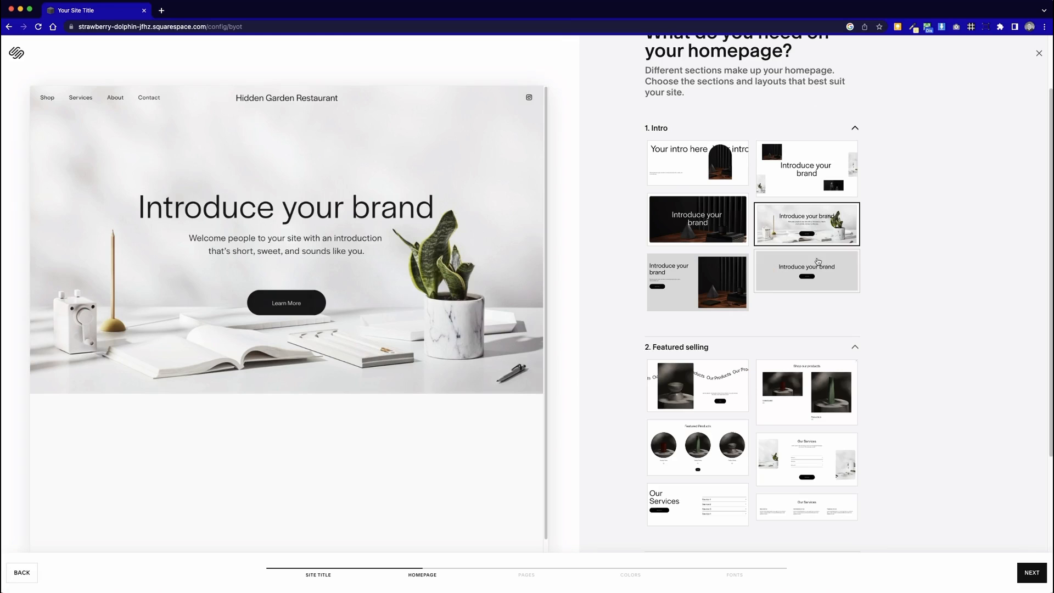
pyautogui.click(806, 271)
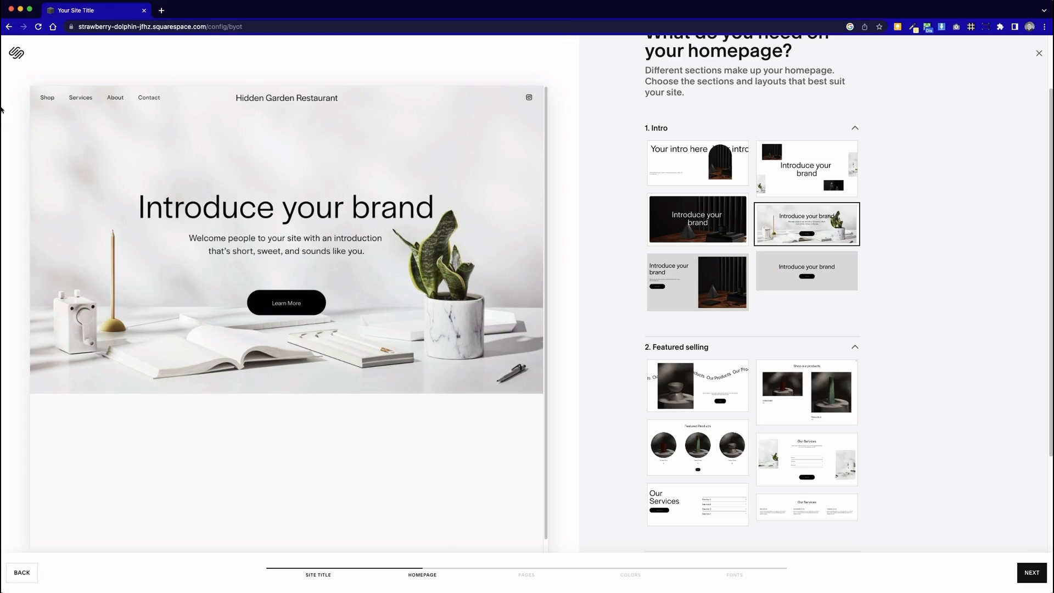
pyautogui.moveTo(337, 198)
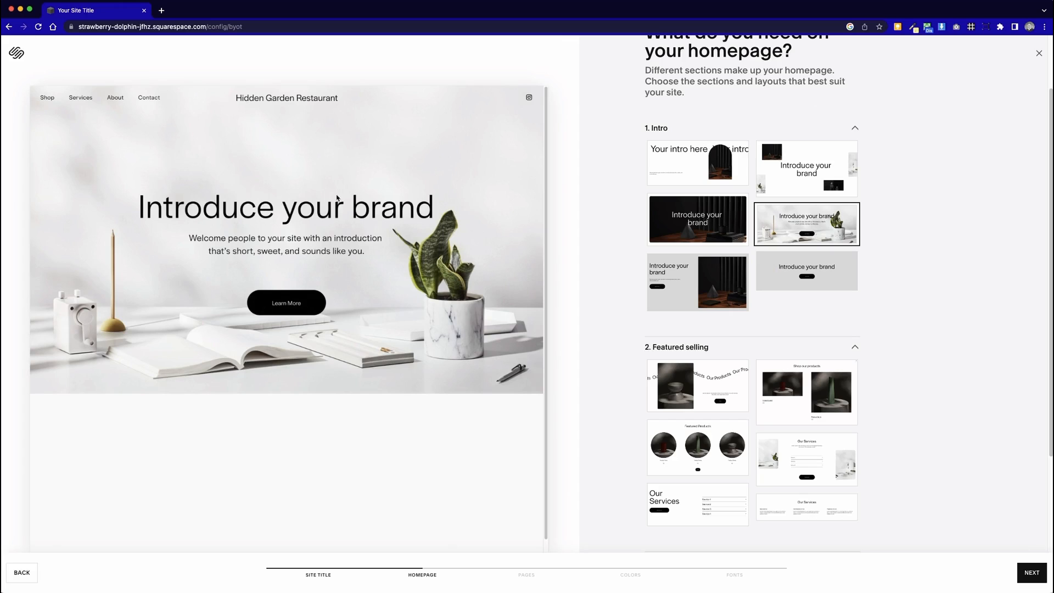
pyautogui.moveTo(634, 290)
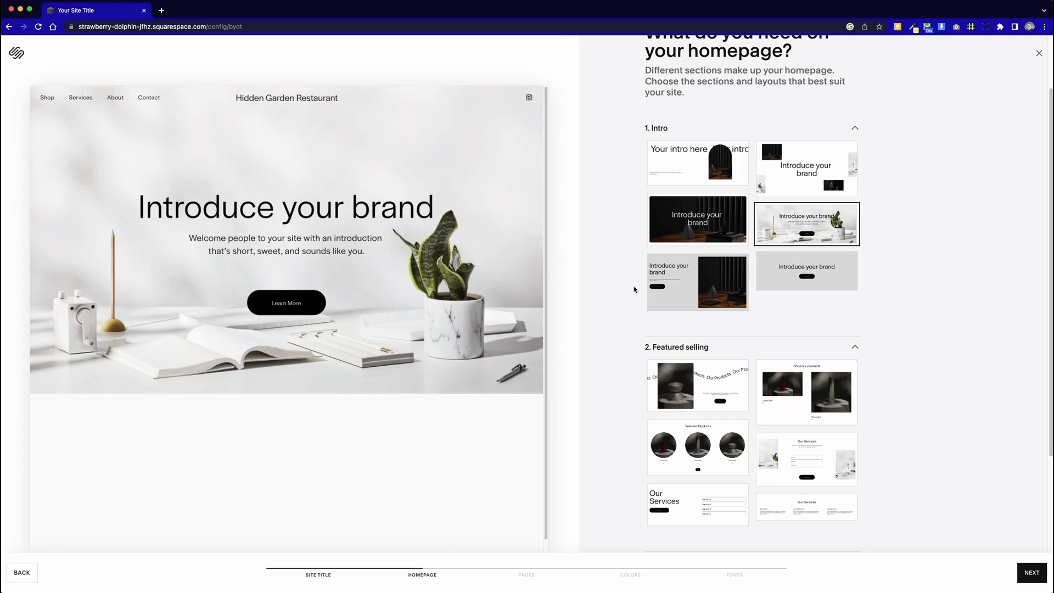
pyautogui.scroll(-3)
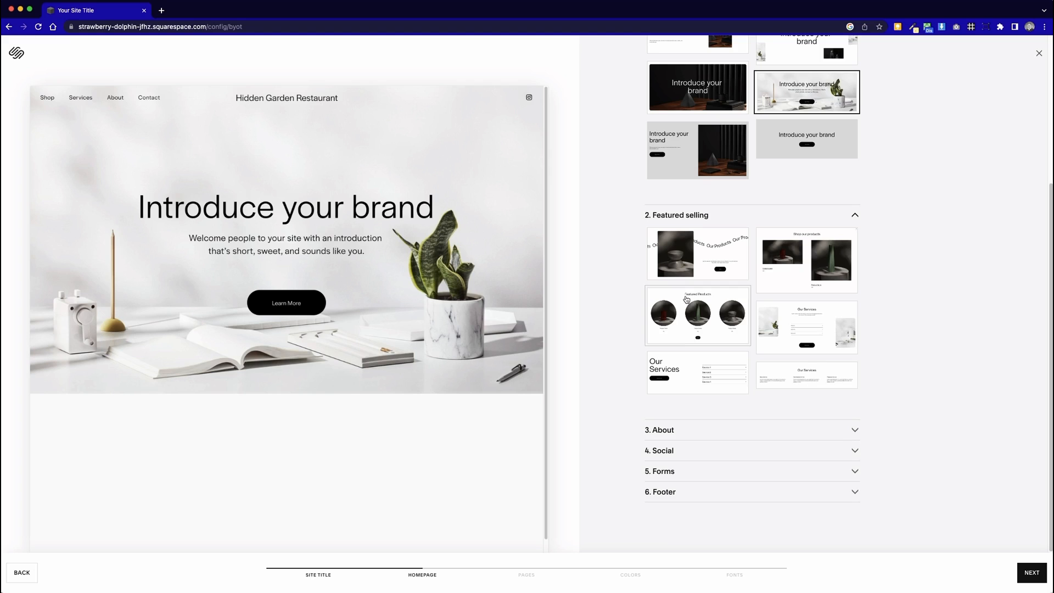
pyautogui.moveTo(694, 311)
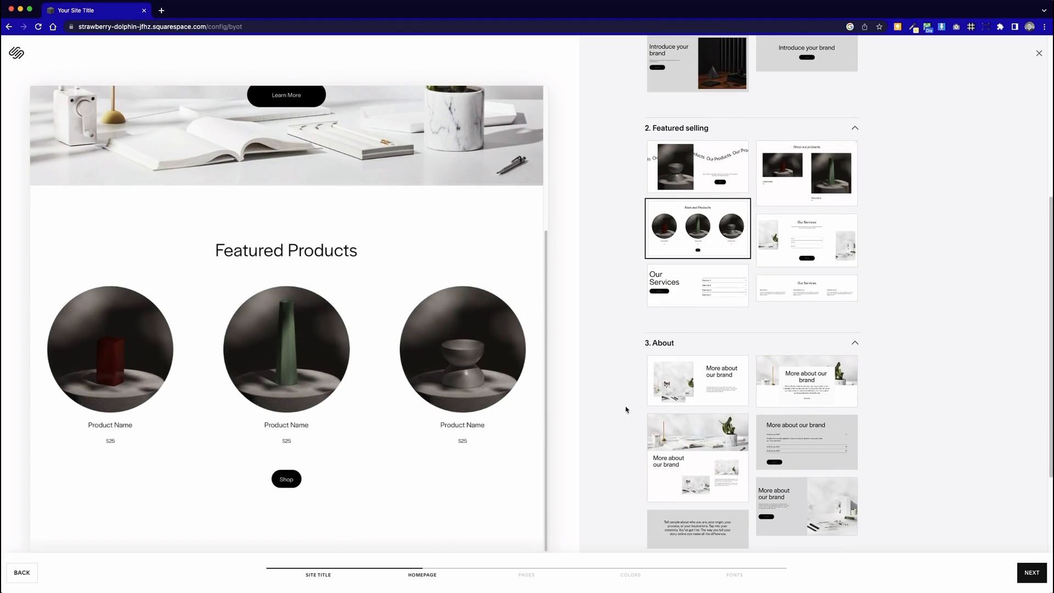
pyautogui.moveTo(109, 415)
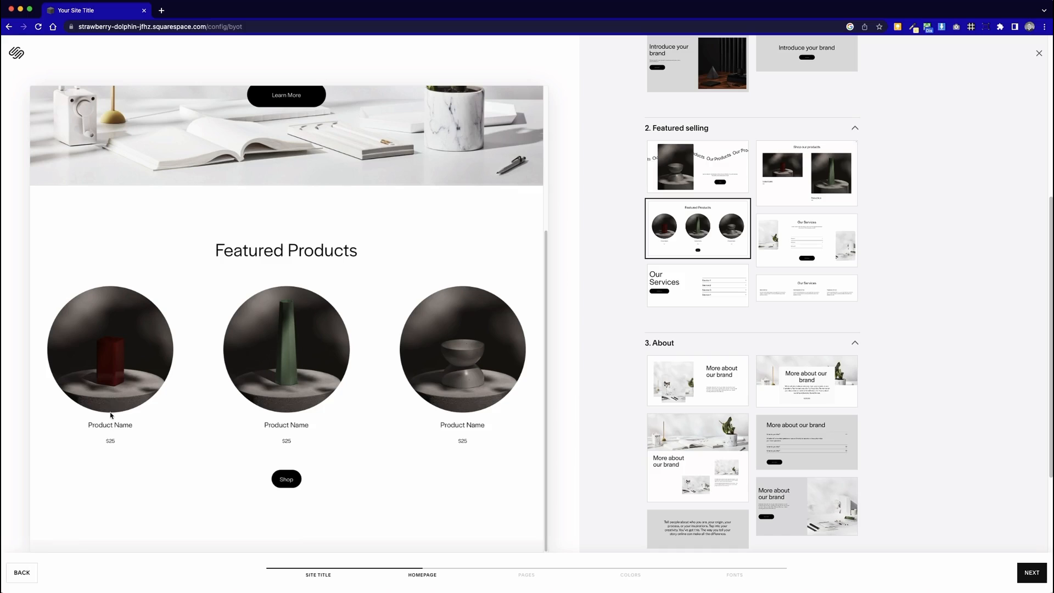
pyautogui.moveTo(550, 412)
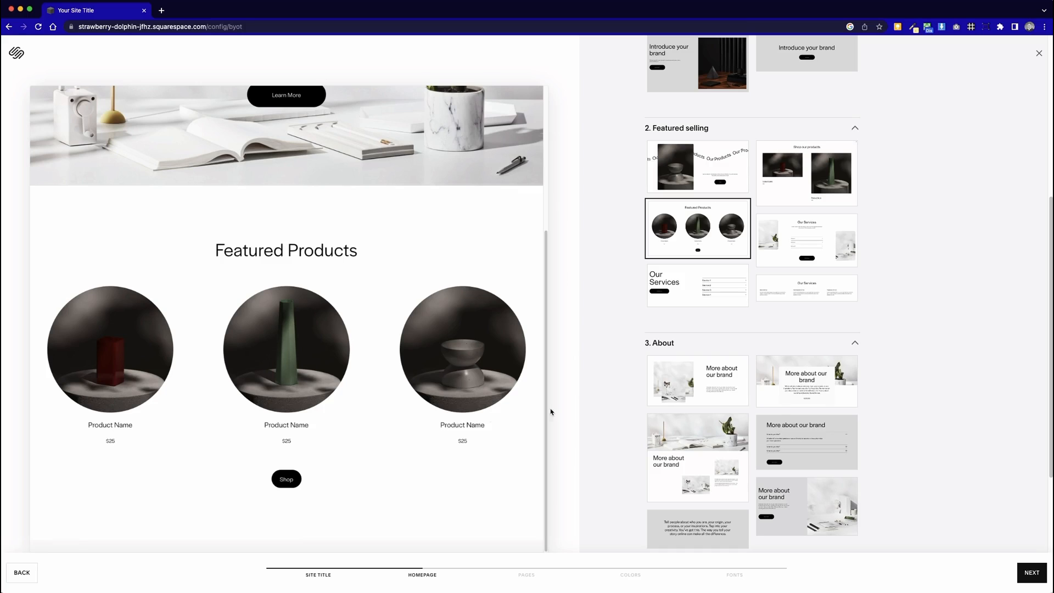
pyautogui.moveTo(333, 404)
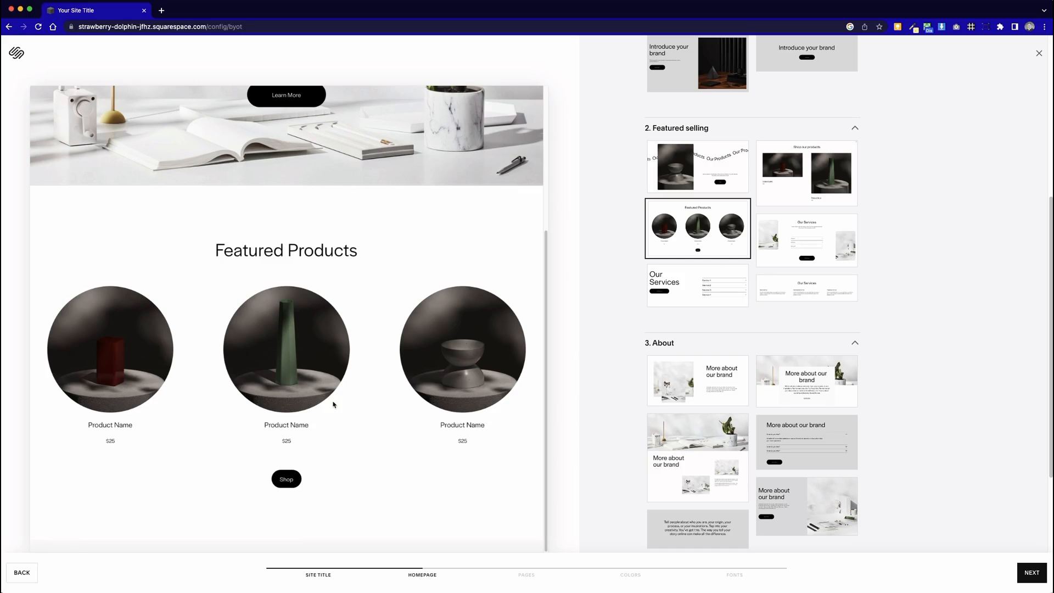
pyautogui.moveTo(925, 330)
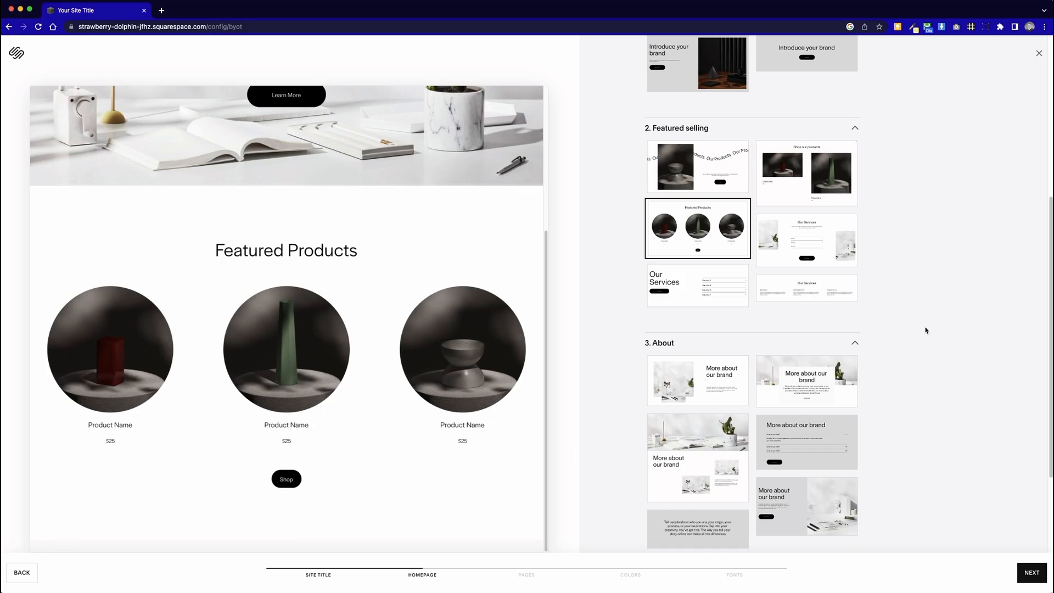
# Scroll the section panel down toward the 3. About layouts
pyautogui.scroll(-3)
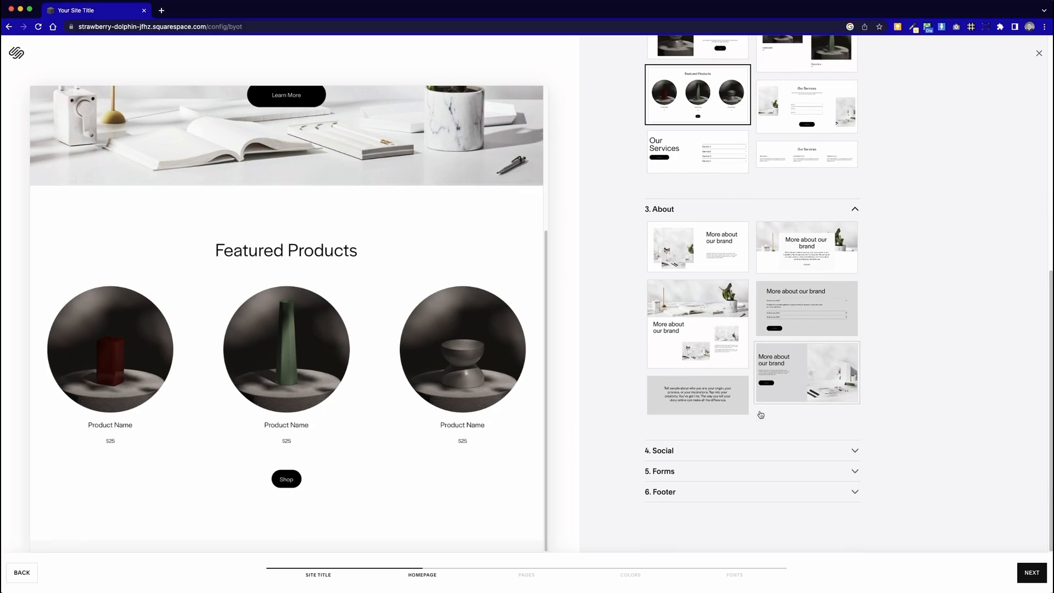
pyautogui.moveTo(816, 396)
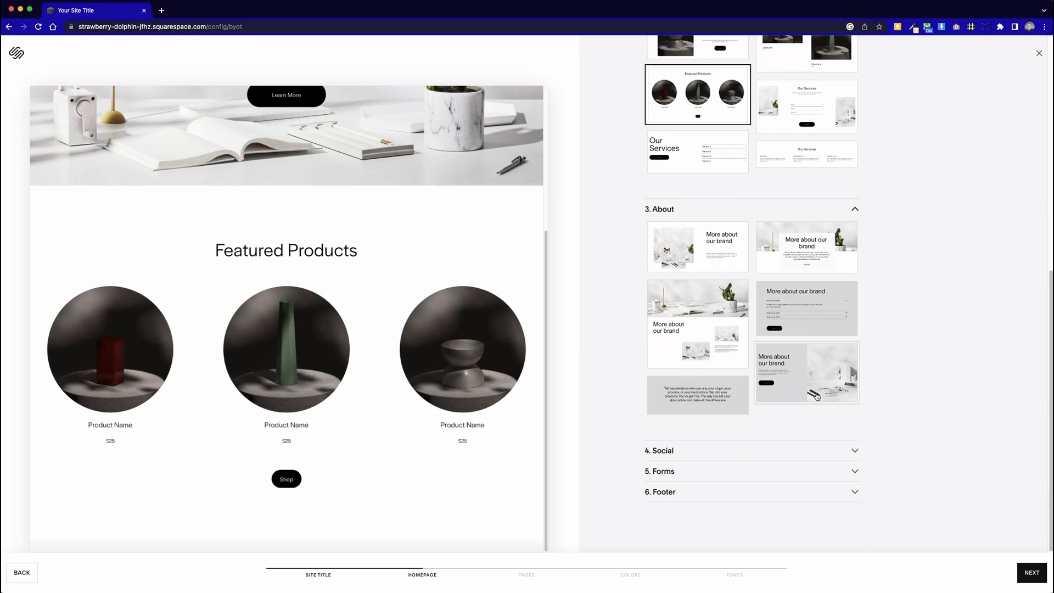
pyautogui.moveTo(714, 402)
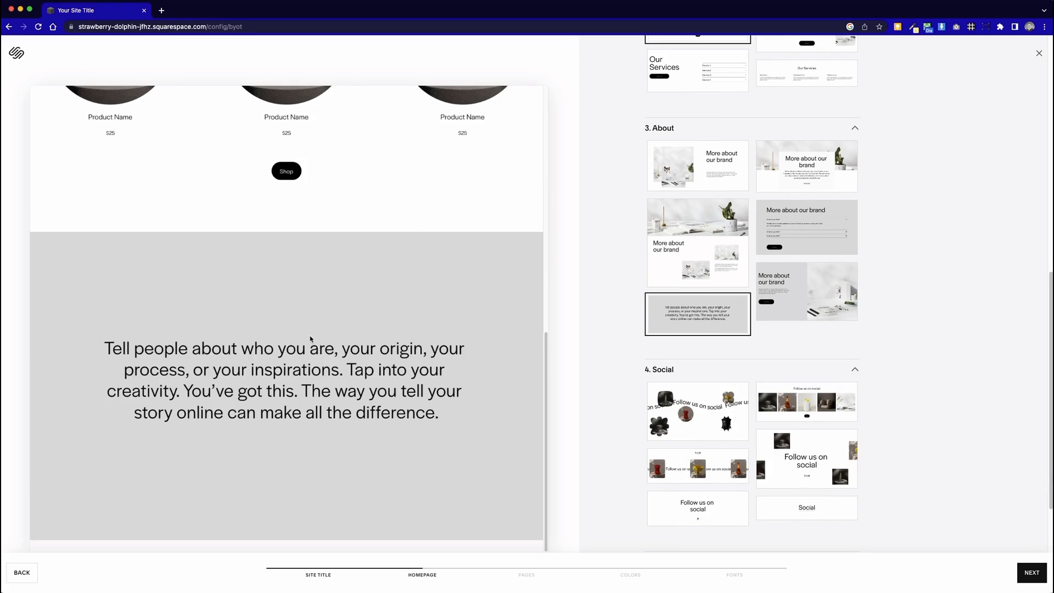
pyautogui.moveTo(449, 323)
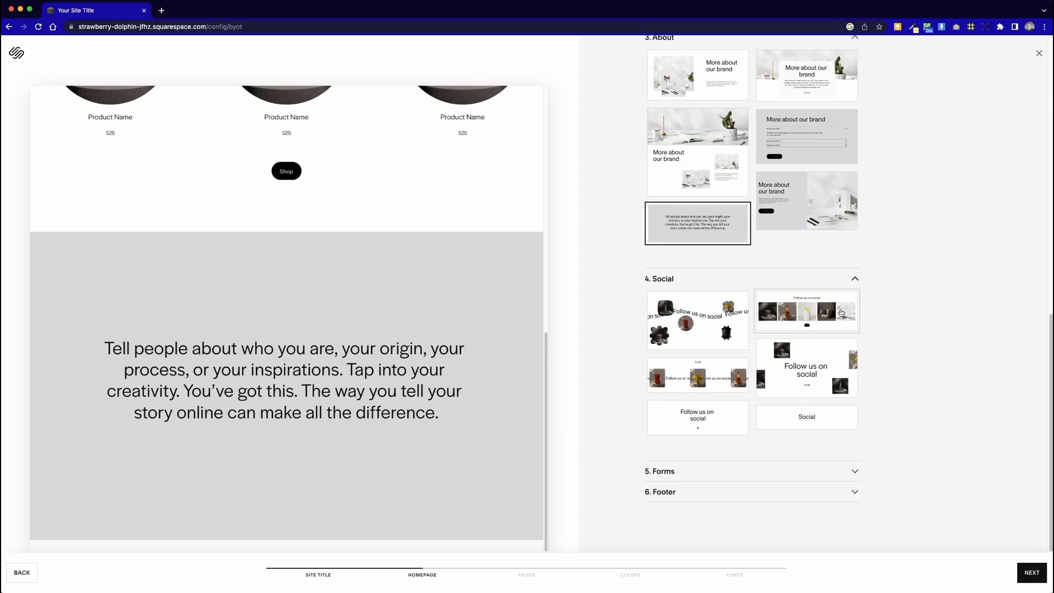
# Scroll through the social, forms and footer layouts and continue to the add-pages step
pyautogui.scroll(-3)
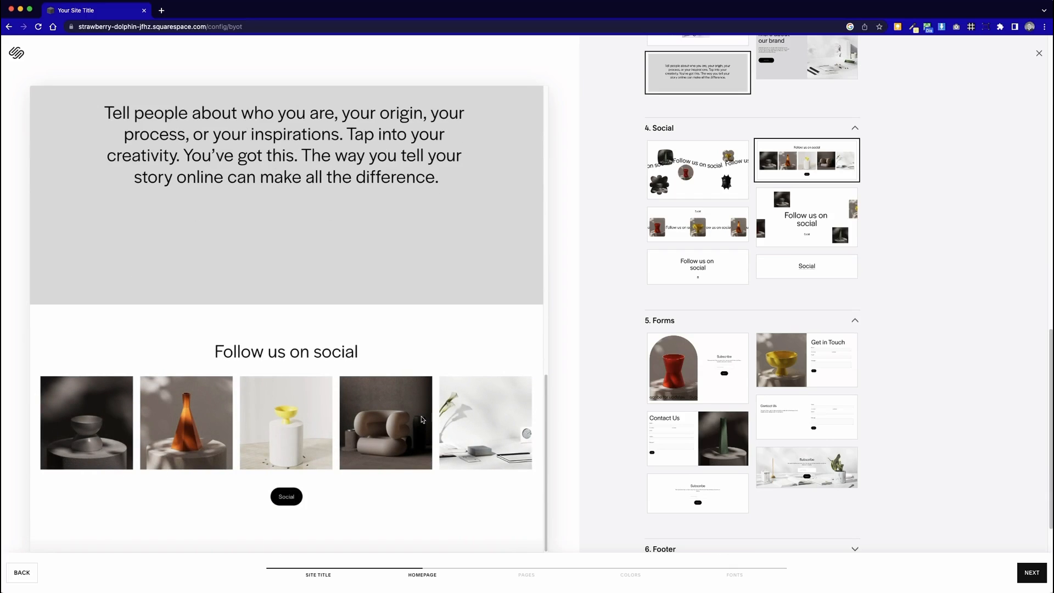
pyautogui.moveTo(262, 309)
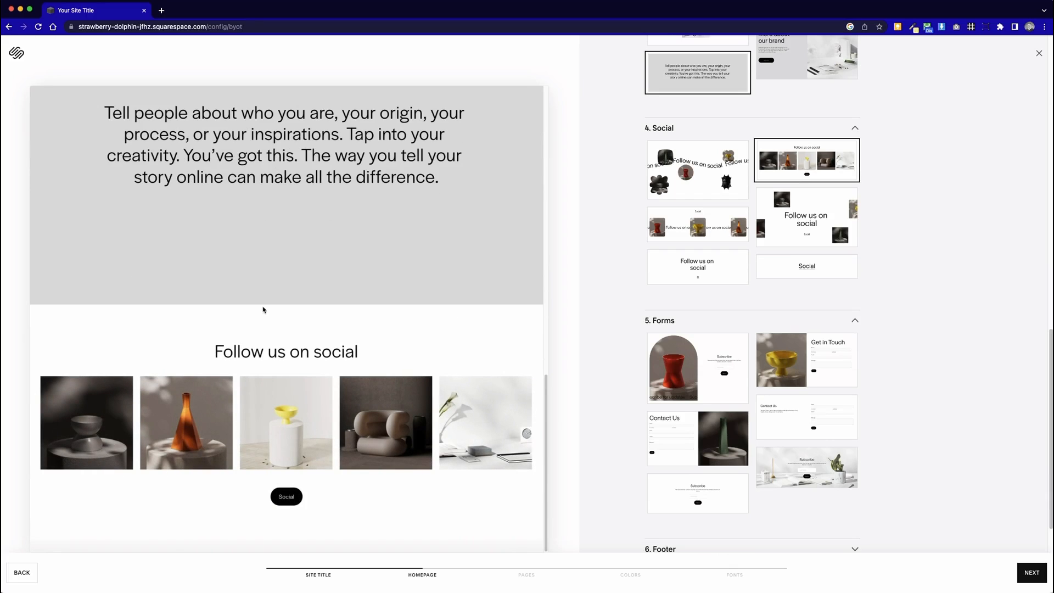
pyautogui.moveTo(439, 390)
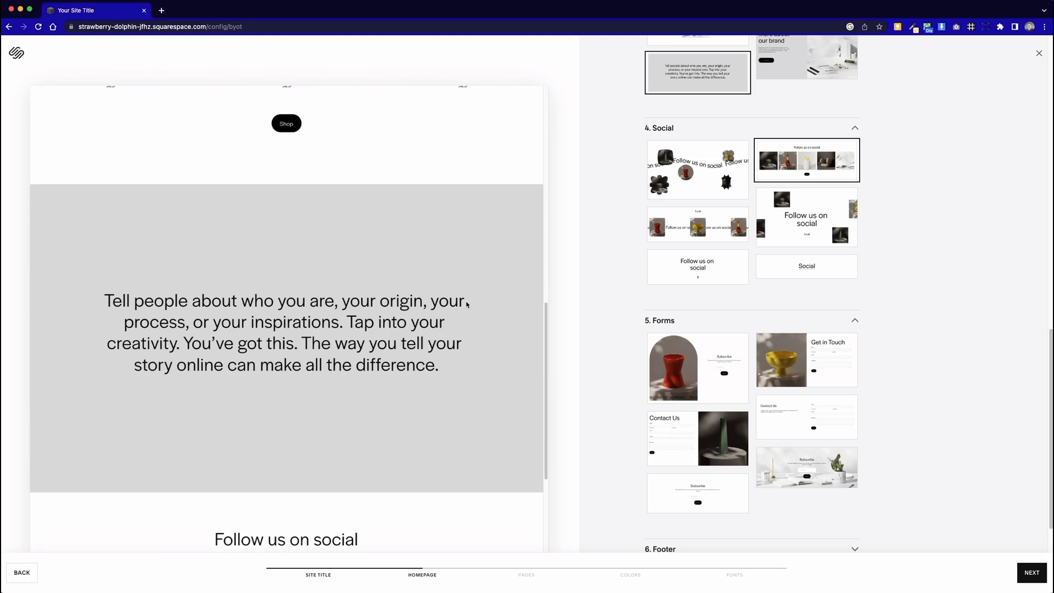
pyautogui.scroll(-3)
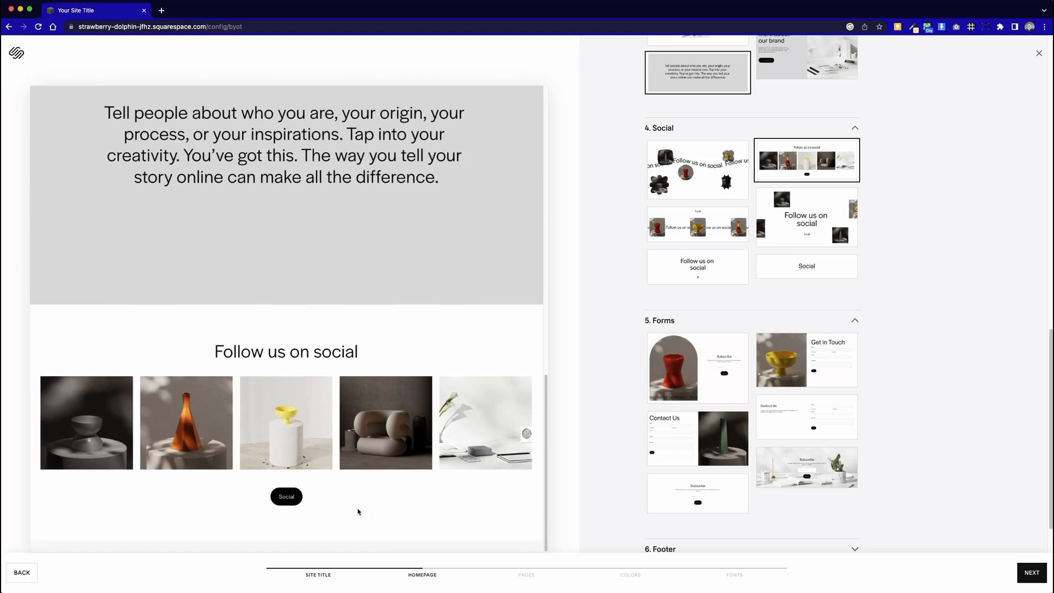
pyautogui.scroll(-3)
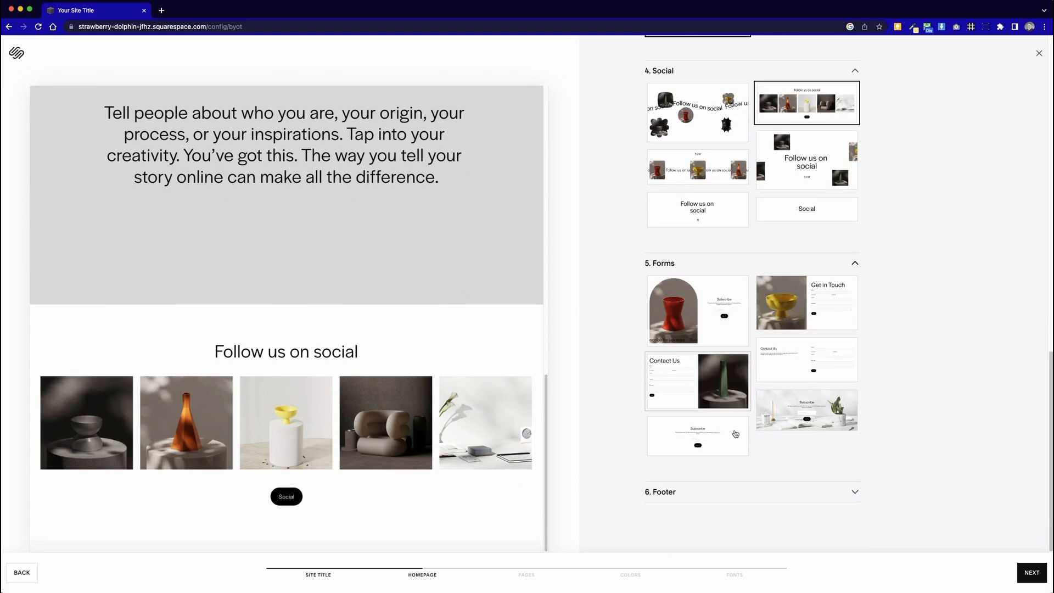
pyautogui.moveTo(640, 370)
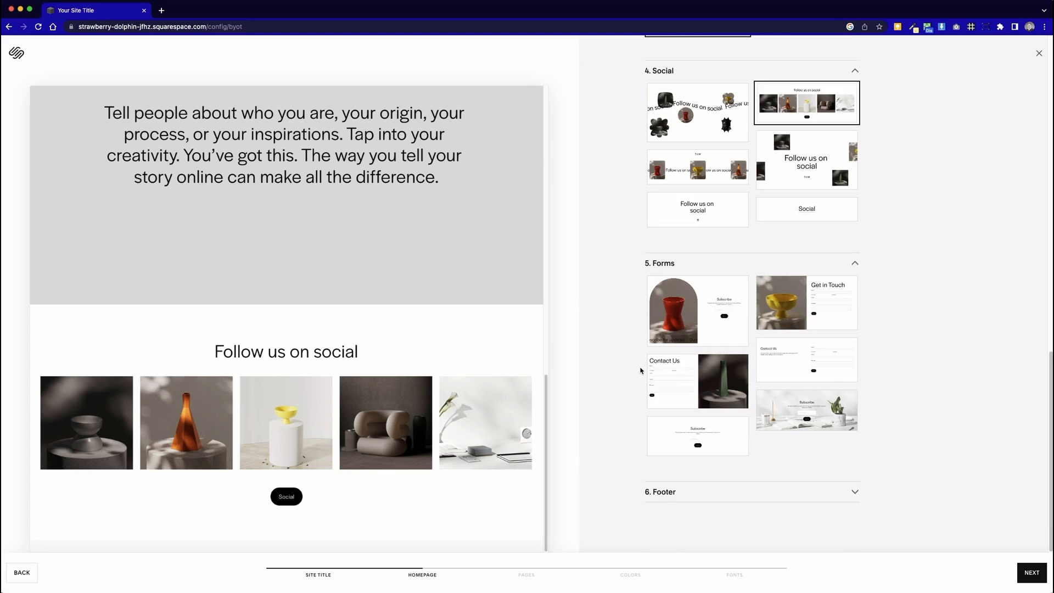
pyautogui.scroll(-3)
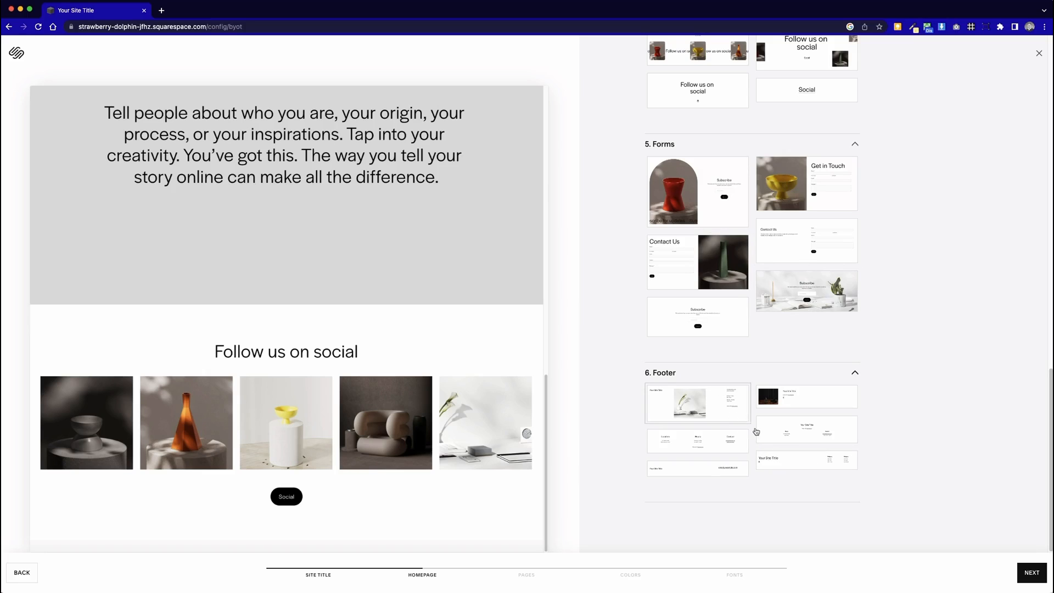
pyautogui.moveTo(713, 400)
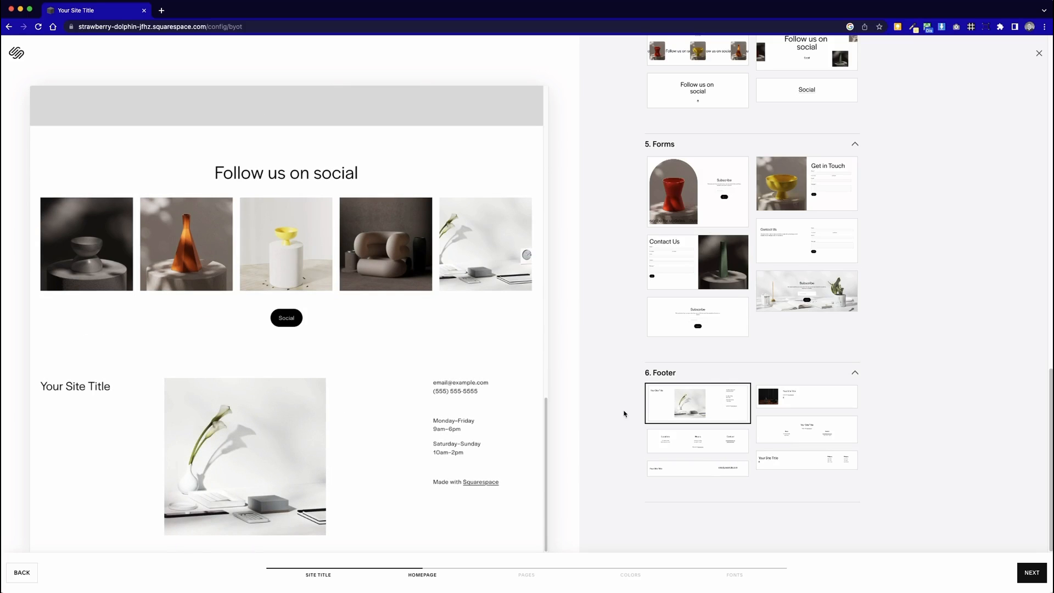
pyautogui.click(697, 440)
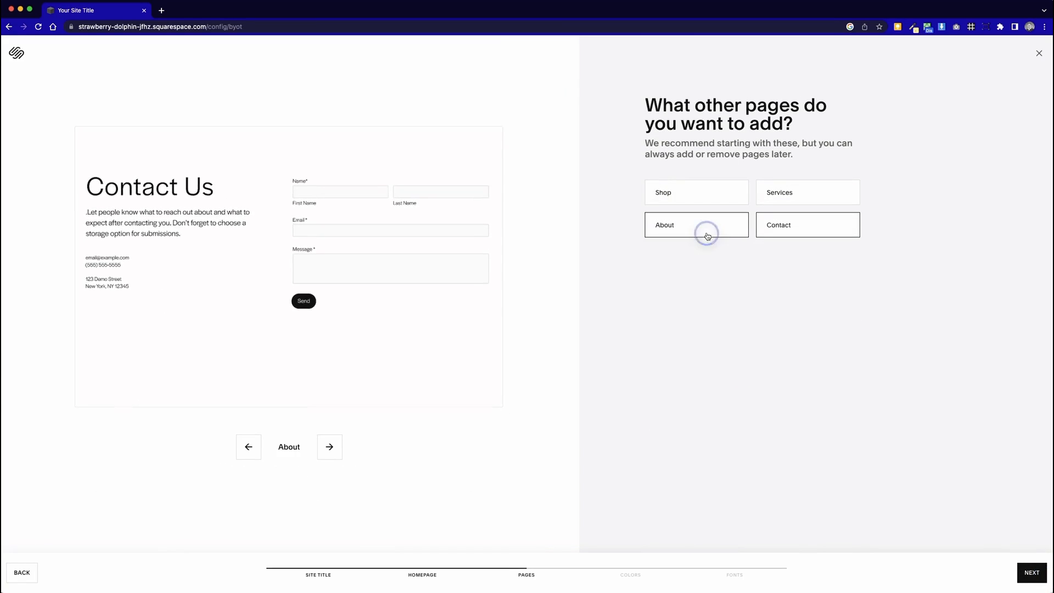
# Add the About page to the site and continue to the colour palette step
pyautogui.click(807, 192)
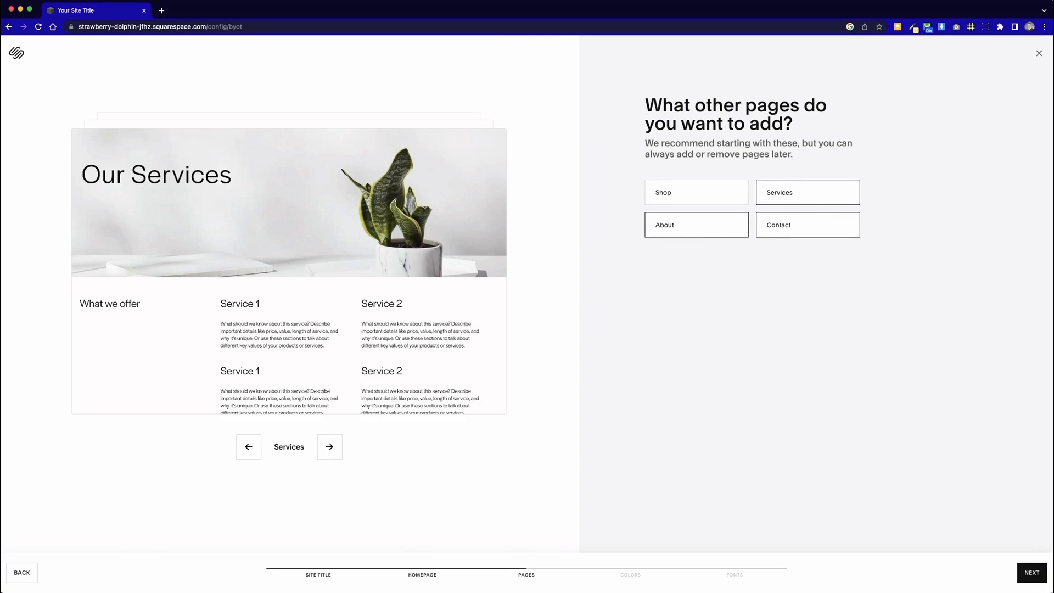
pyautogui.click(1031, 572)
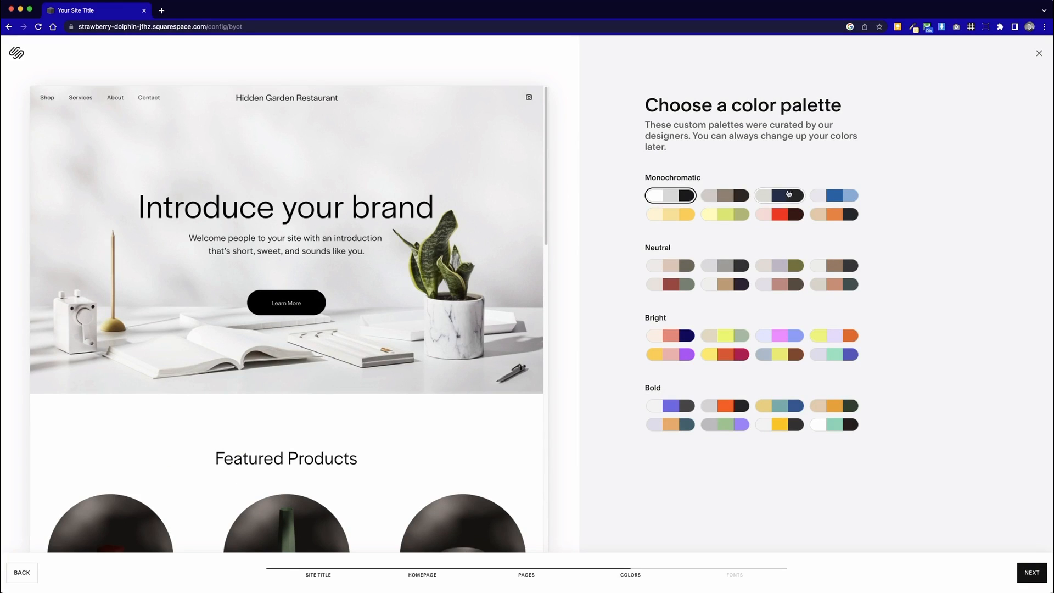
# Apply the navy swatch from the Monochromatic row and preview the tinted homepage
pyautogui.click(778, 195)
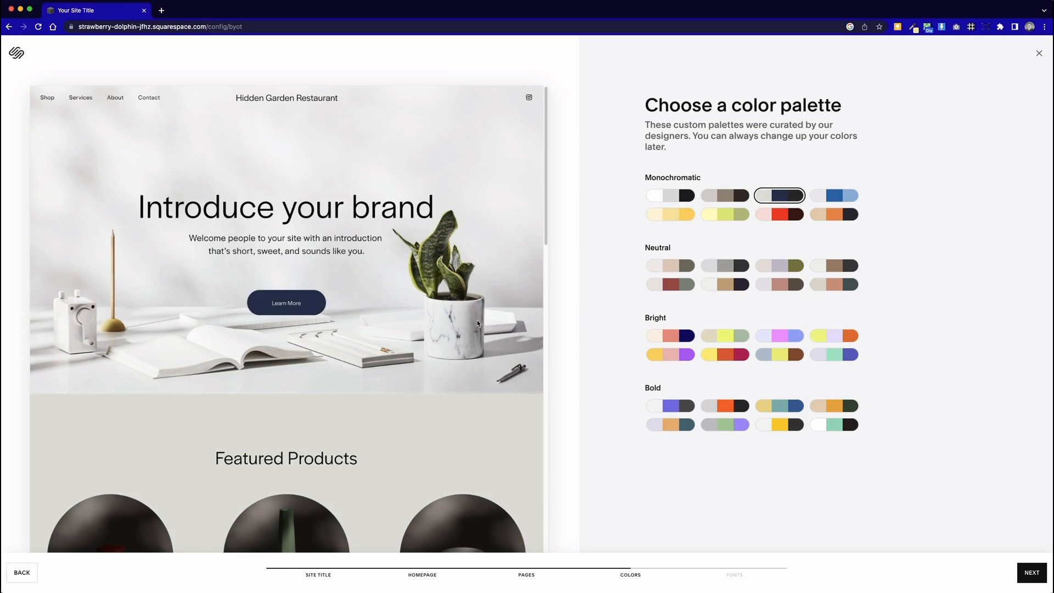
pyautogui.scroll(-3)
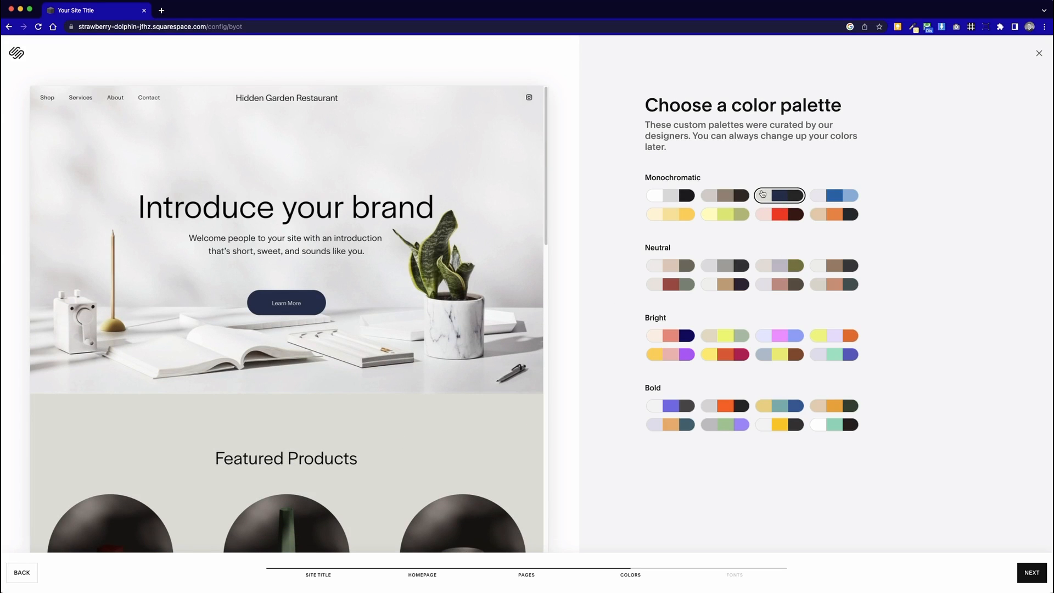
pyautogui.moveTo(346, 345)
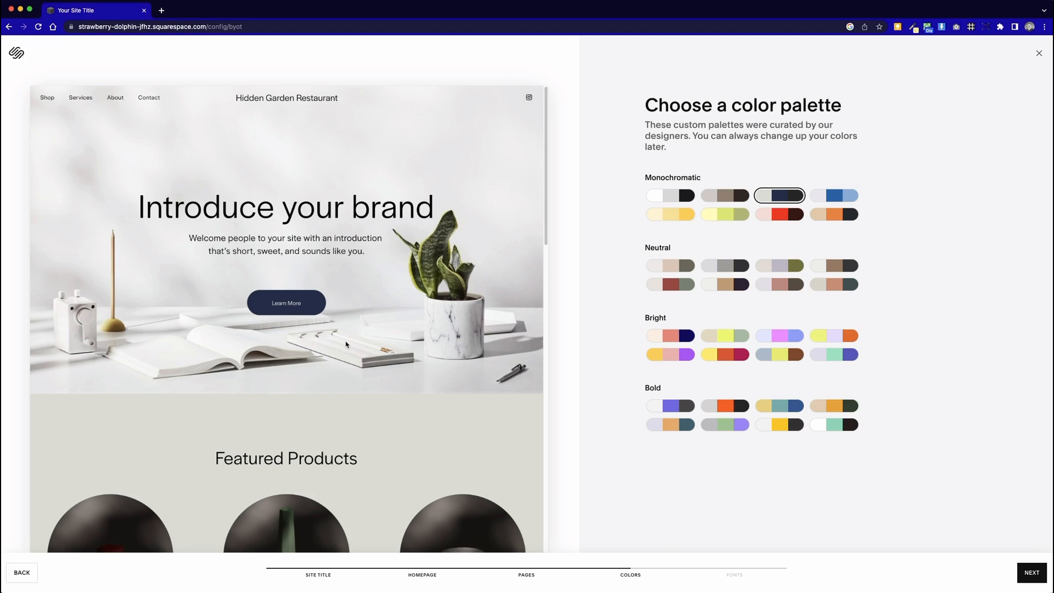
pyautogui.scroll(-3)
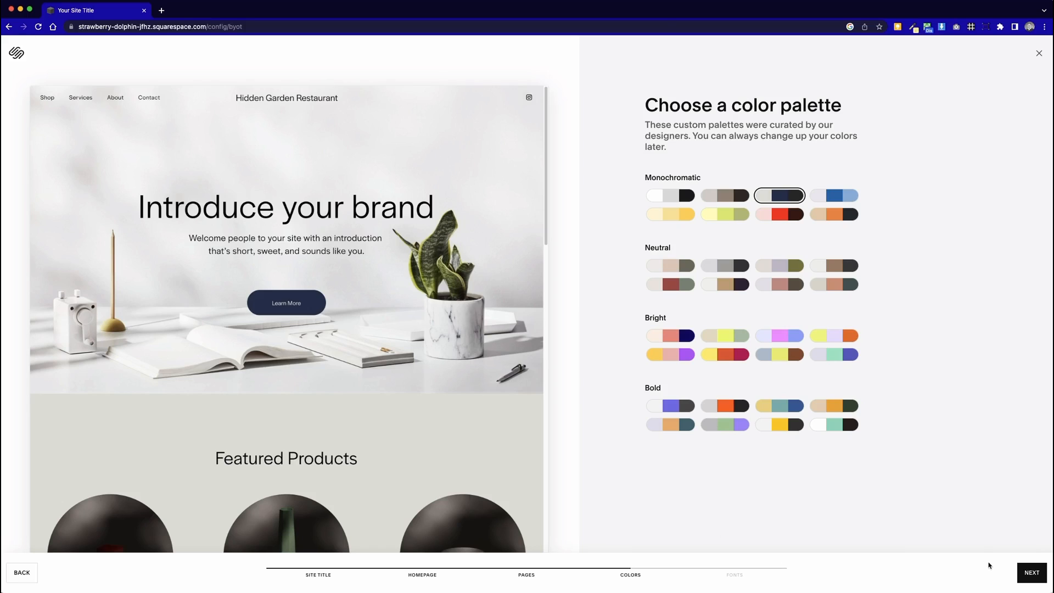
pyautogui.moveTo(654, 369)
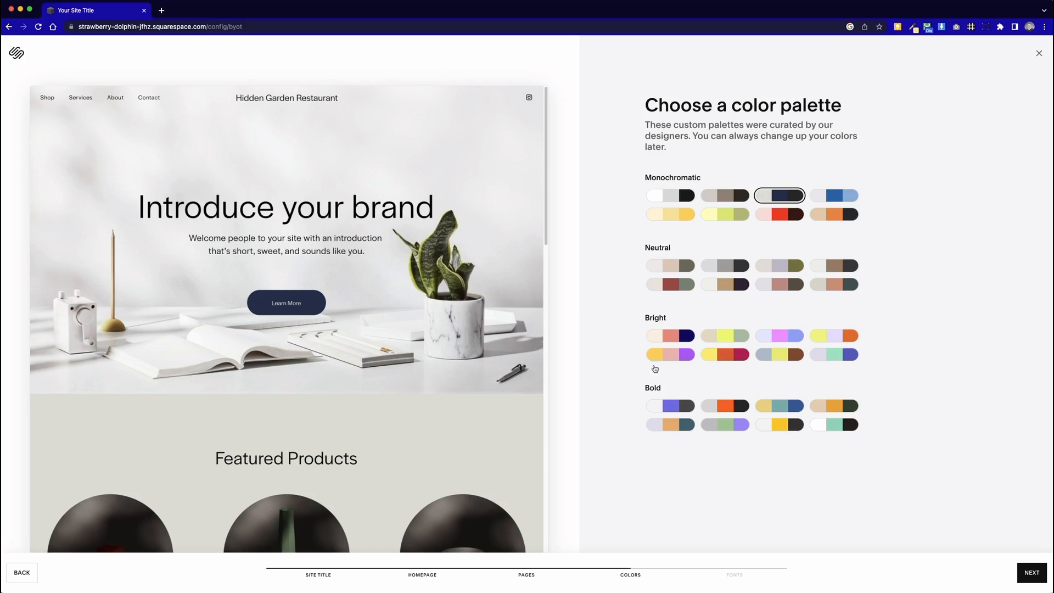
pyautogui.moveTo(1000, 569)
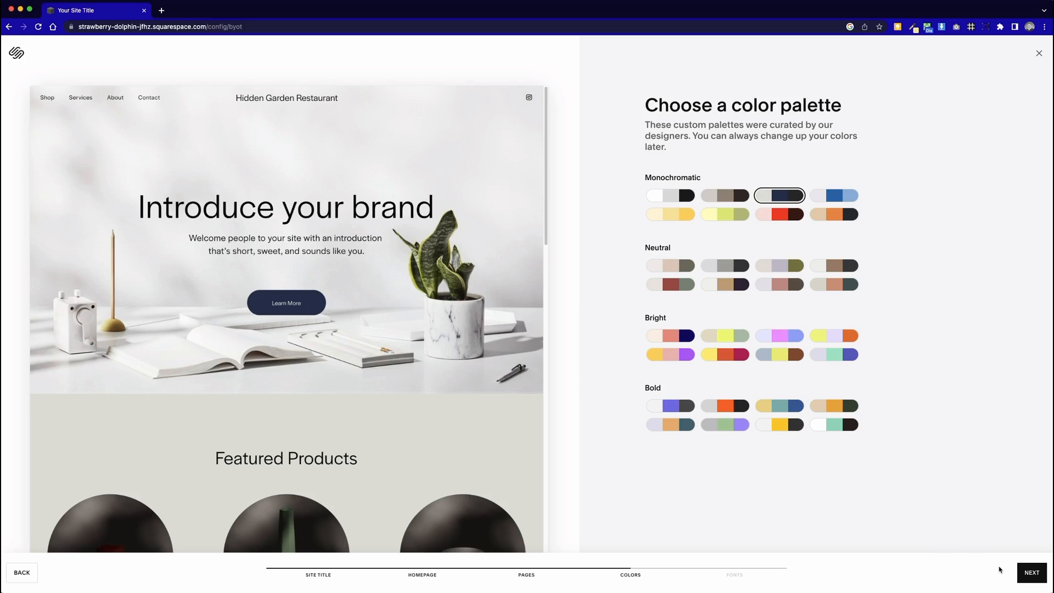
# Try the Fino and Dapifer pairings, settle on Gopher, and finish the site setup
pyautogui.click(1032, 572)
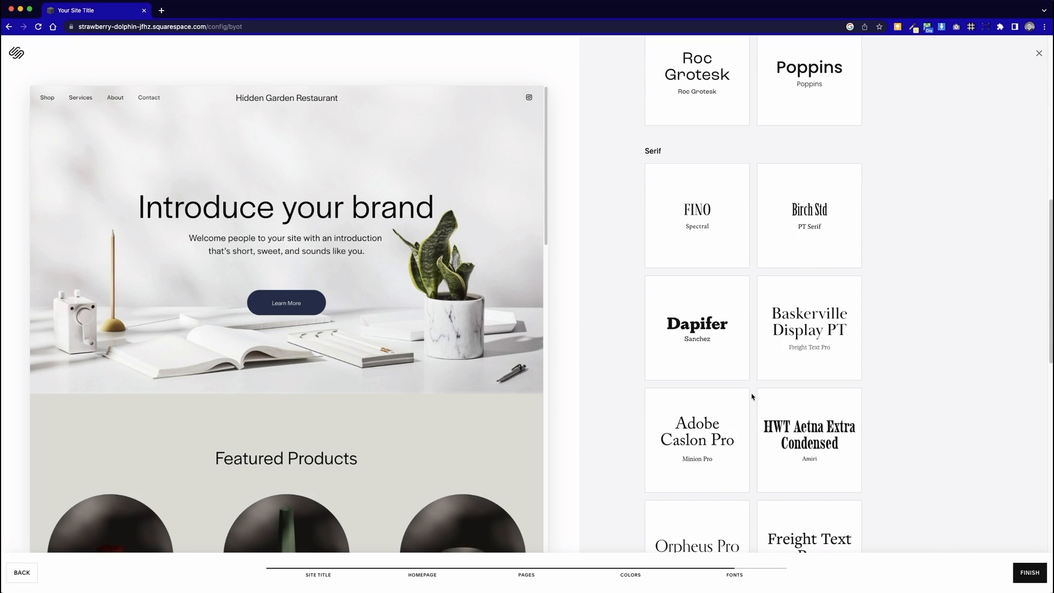
pyautogui.click(696, 215)
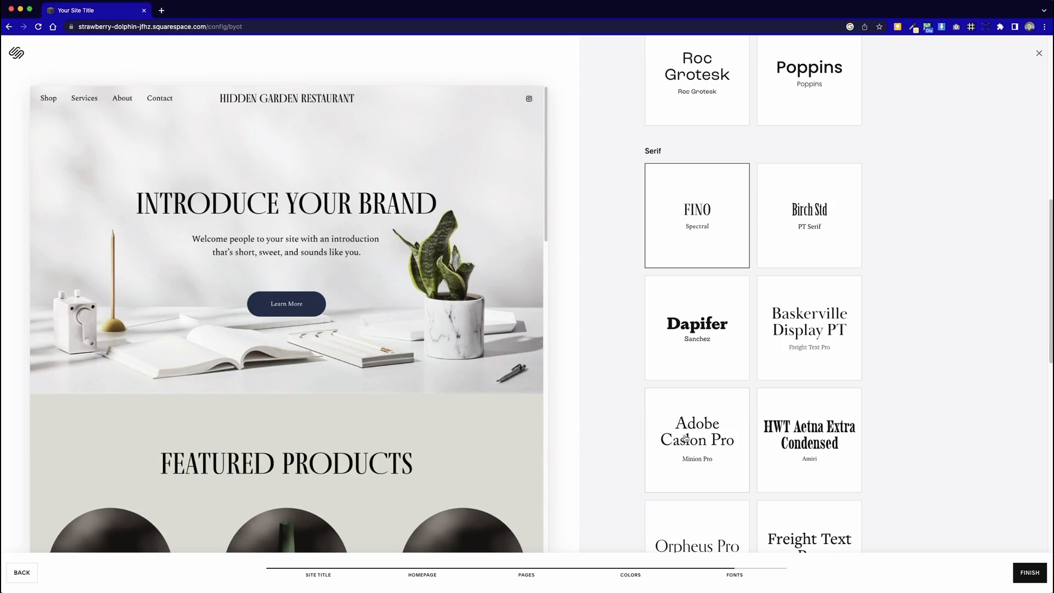
pyautogui.click(696, 327)
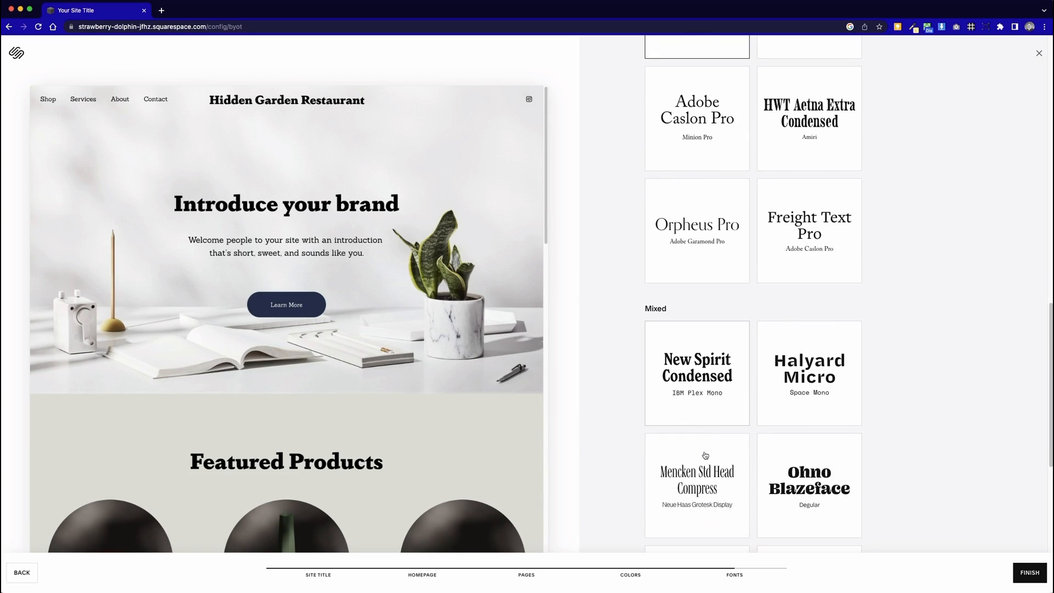
pyautogui.scroll(-3)
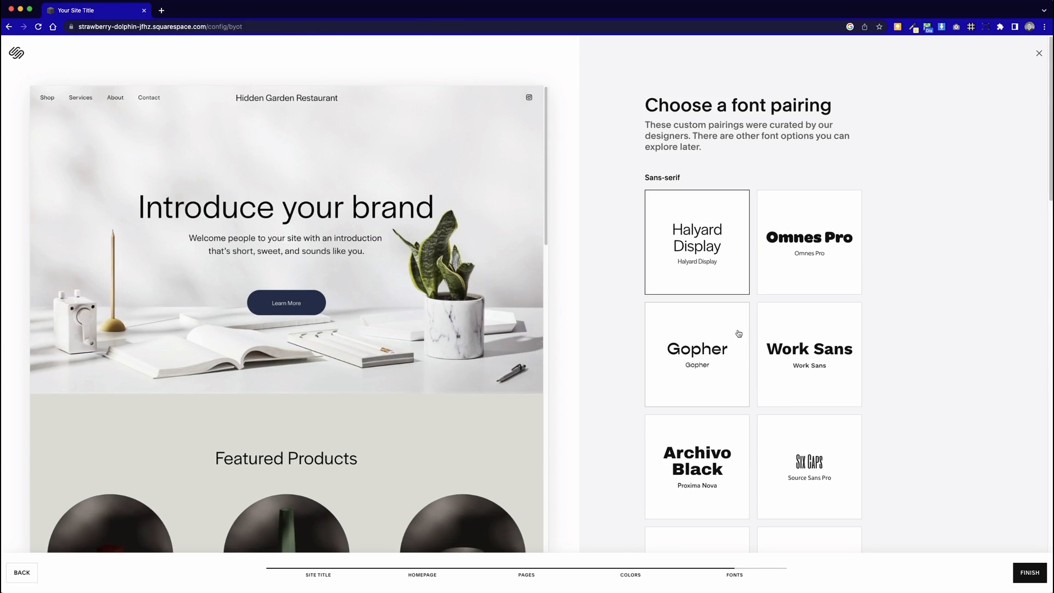
pyautogui.click(695, 355)
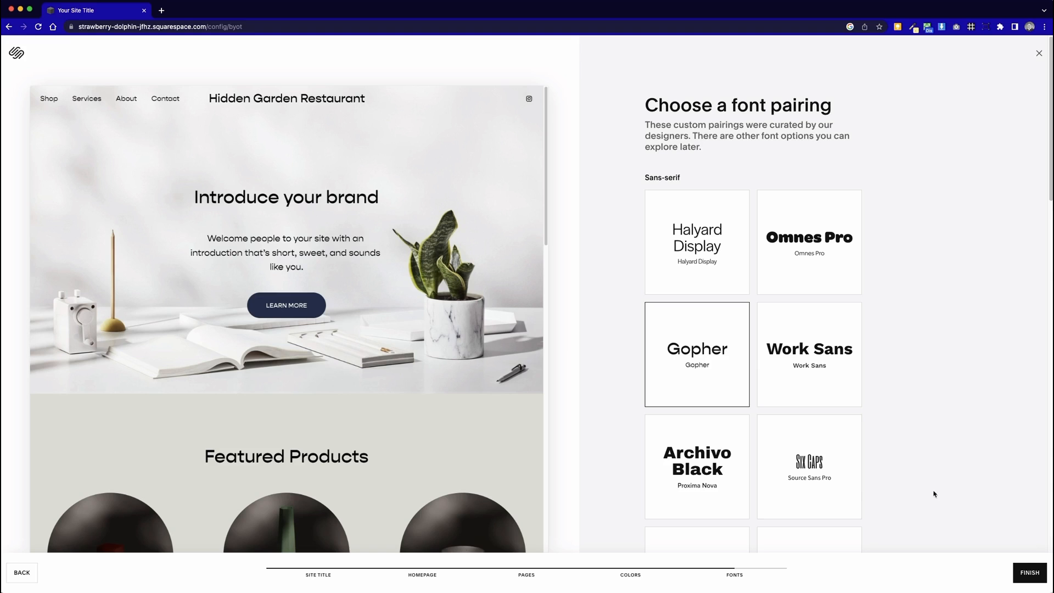
pyautogui.click(1029, 572)
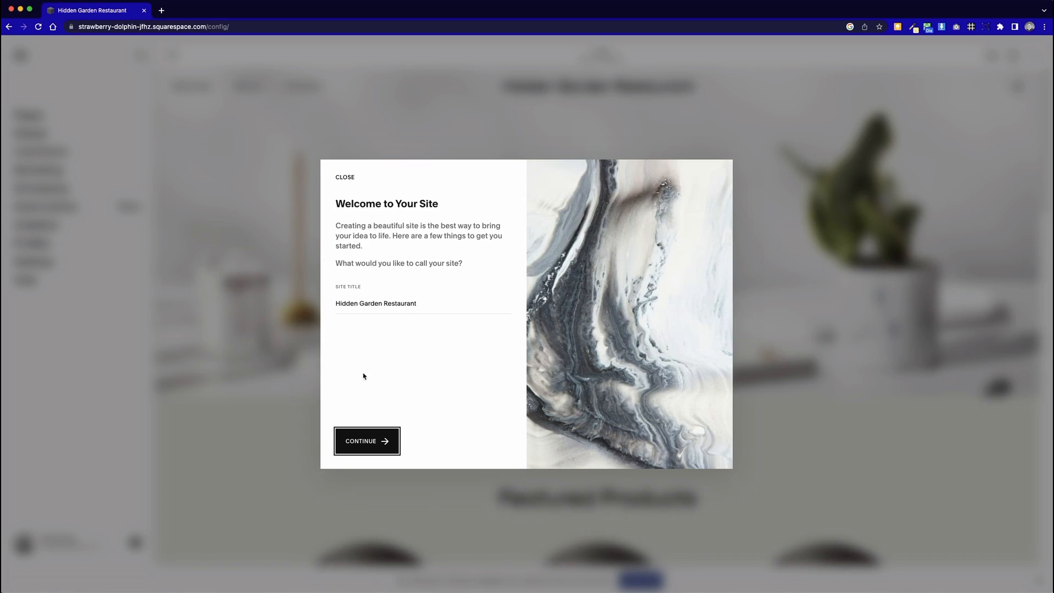
pyautogui.moveTo(330, 367)
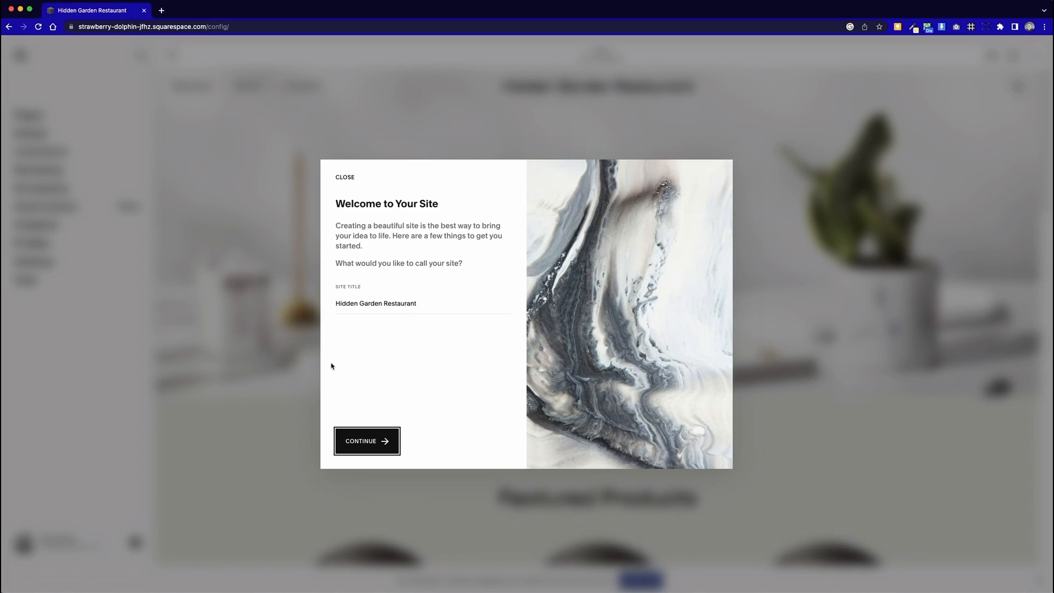
# Accept the Hidden Garden Restaurant title and advance through every tour card to Get Started
pyautogui.click(366, 441)
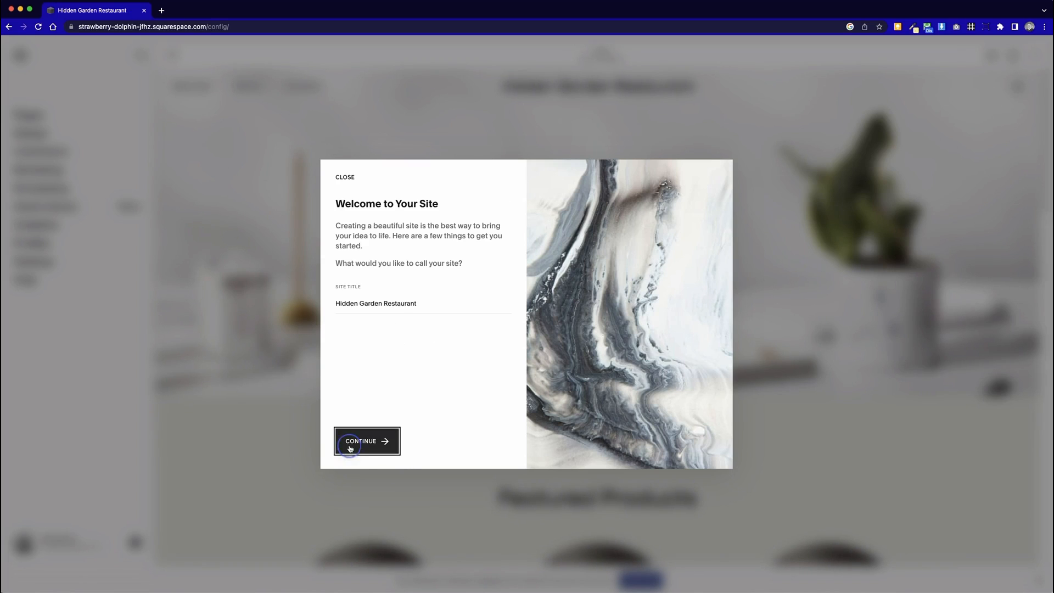
pyautogui.click(366, 441)
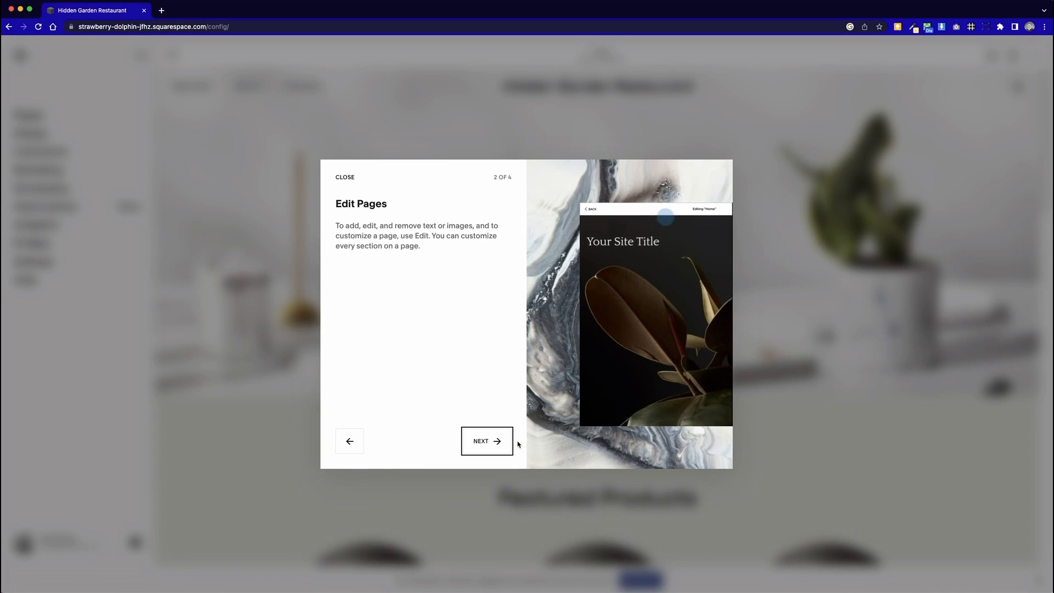
pyautogui.click(487, 441)
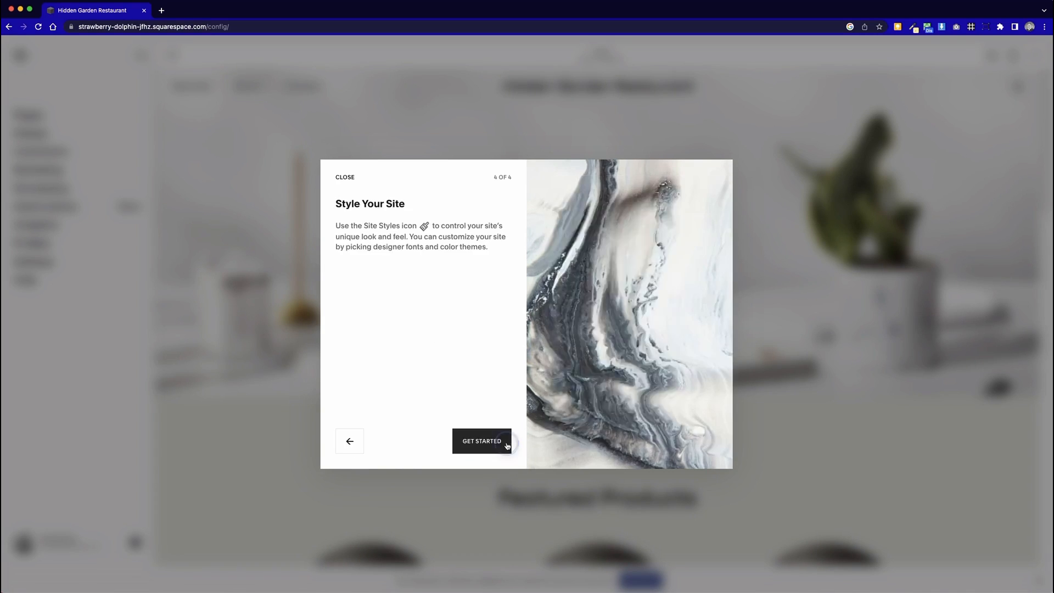
pyautogui.click(480, 441)
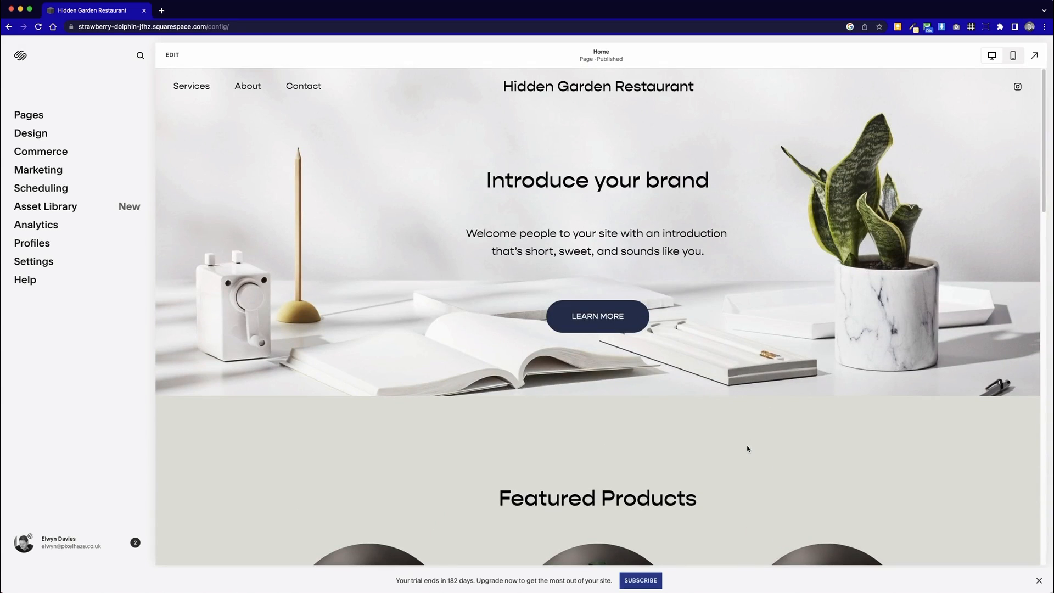
pyautogui.moveTo(247, 85)
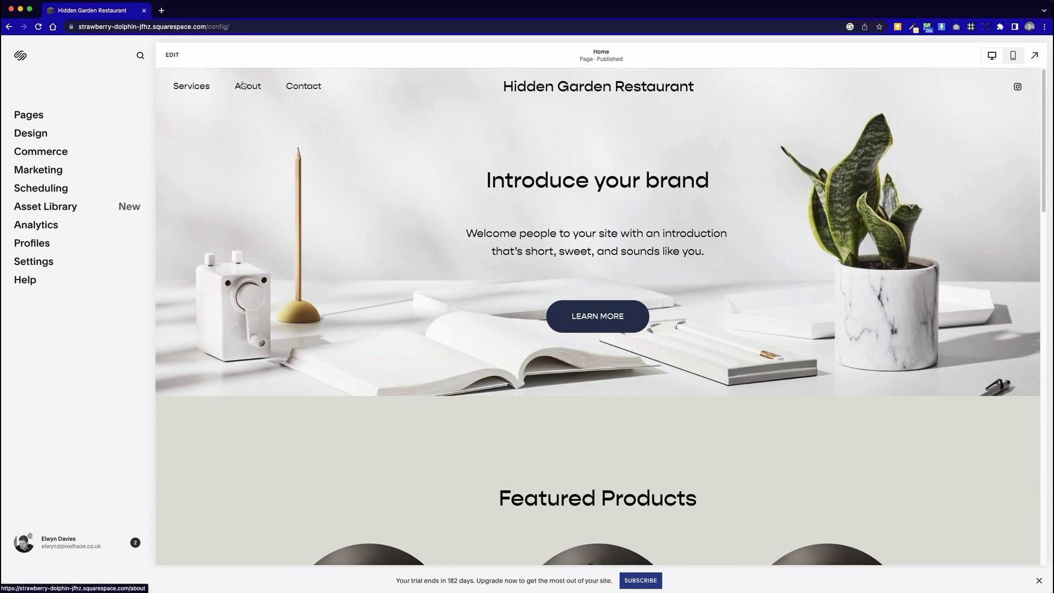
# Drag Home above Services in Main Navigation so the menu reads Home, Services, About, Contact
pyautogui.click(28, 114)
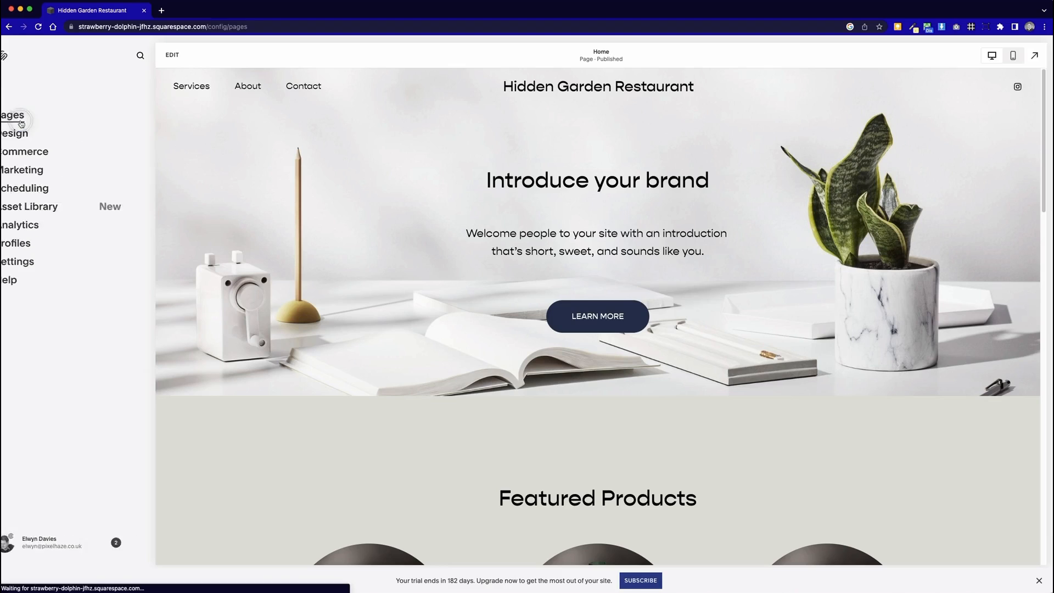
pyautogui.click(12, 115)
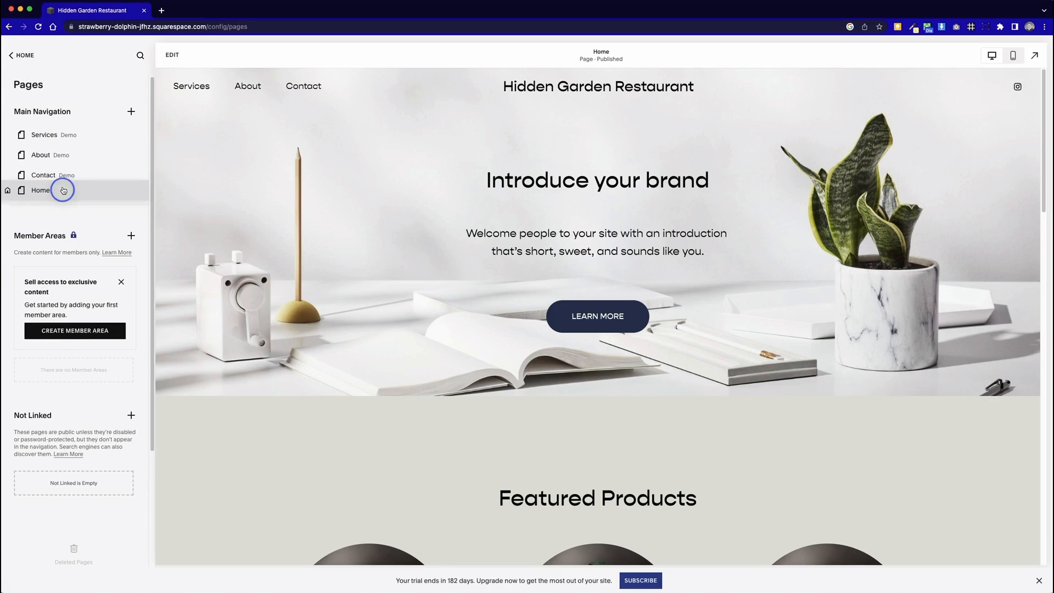
pyautogui.moveTo(64, 190); pyautogui.dragTo(63, 134)
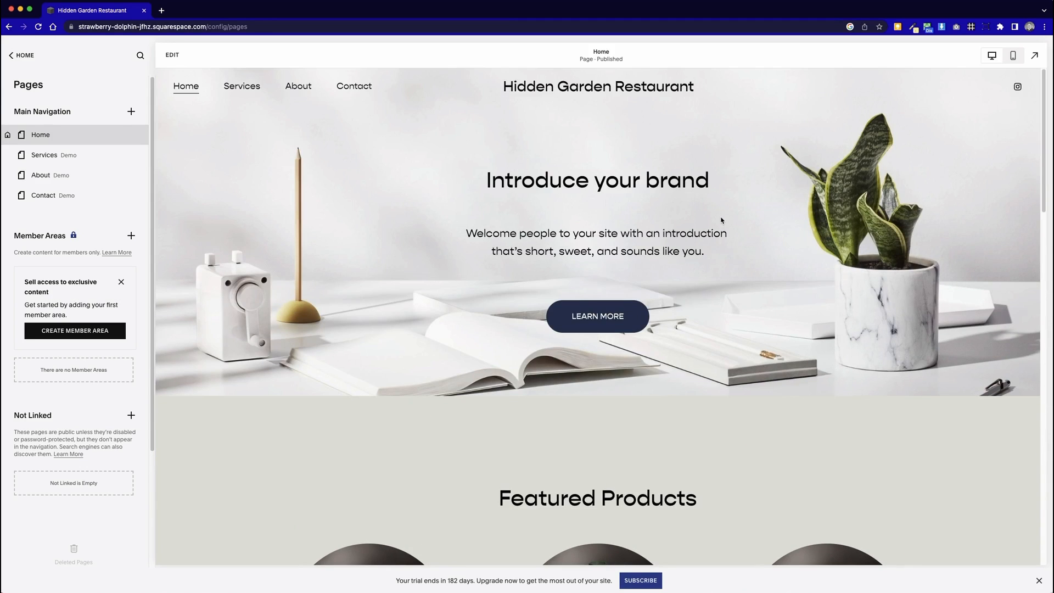
pyautogui.scroll(-3)
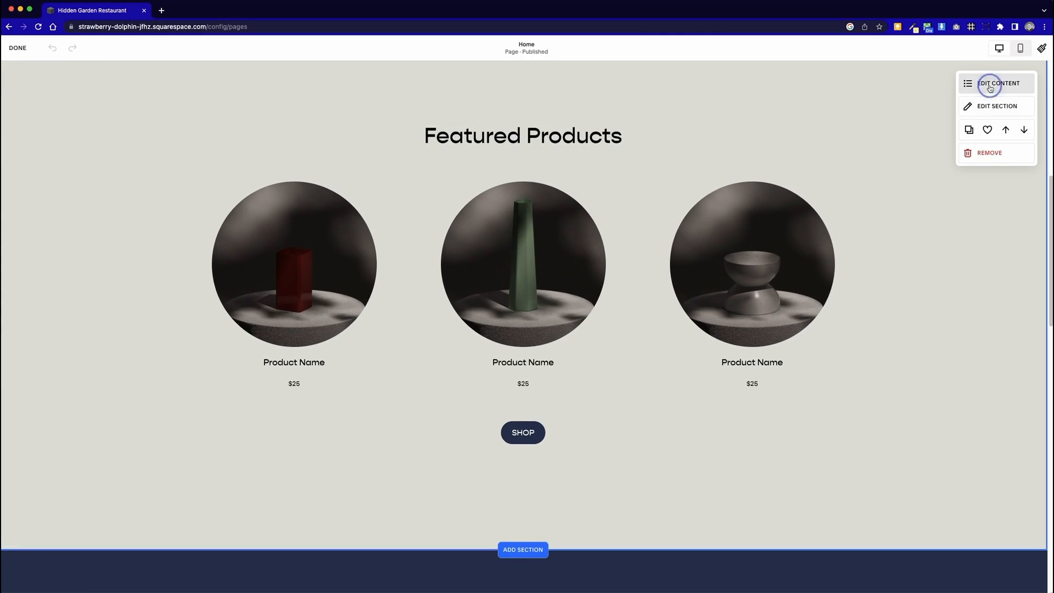
# Edit the first Featured Products item to read 'Menus' with 'View our delicious menu range.'
pyautogui.click(998, 82)
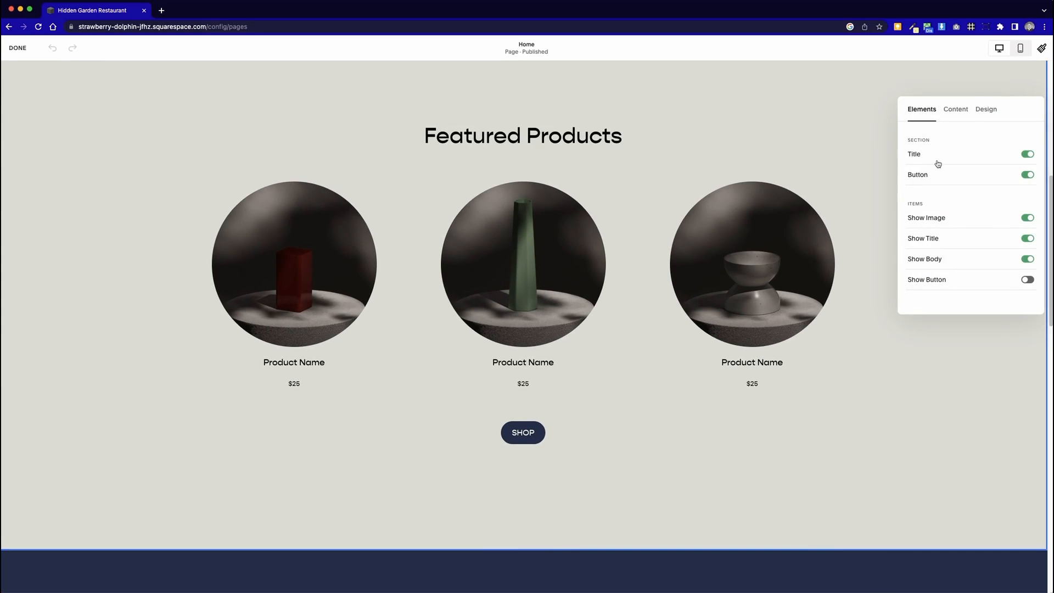
pyautogui.click(953, 109)
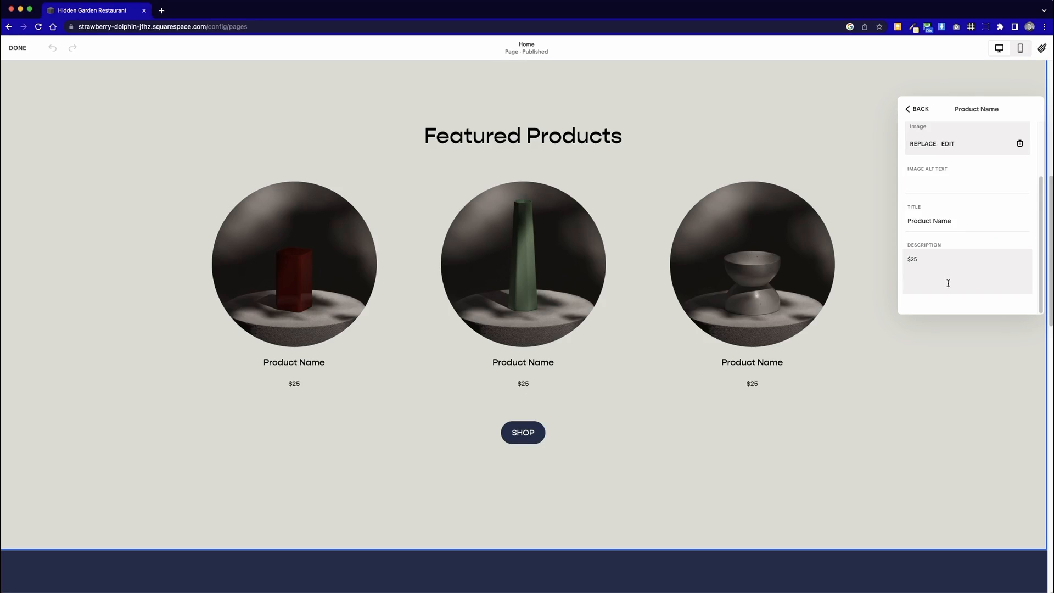
pyautogui.click(947, 221)
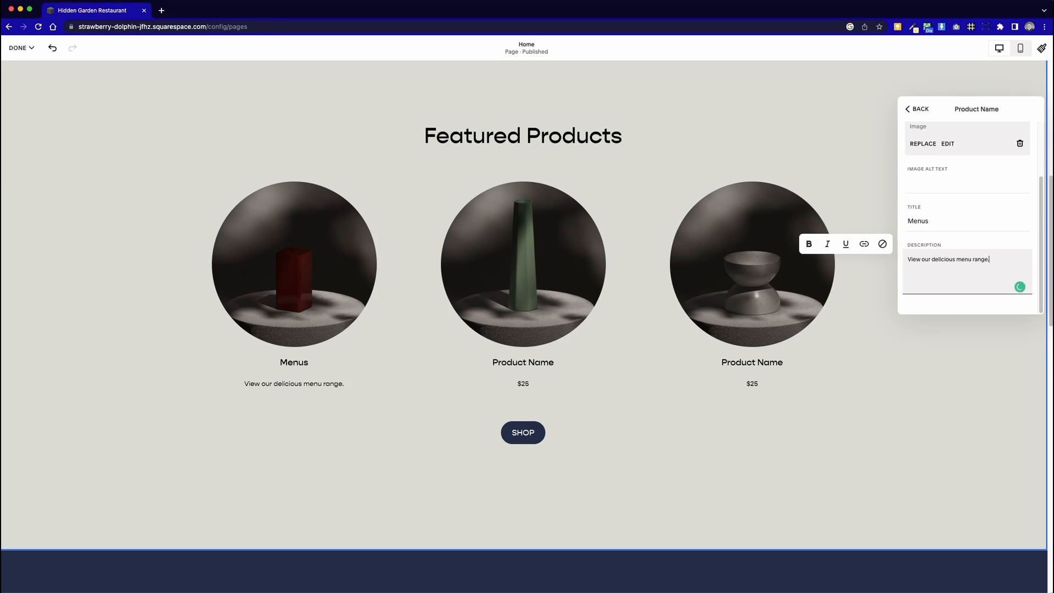
pyautogui.moveTo(915, 97)
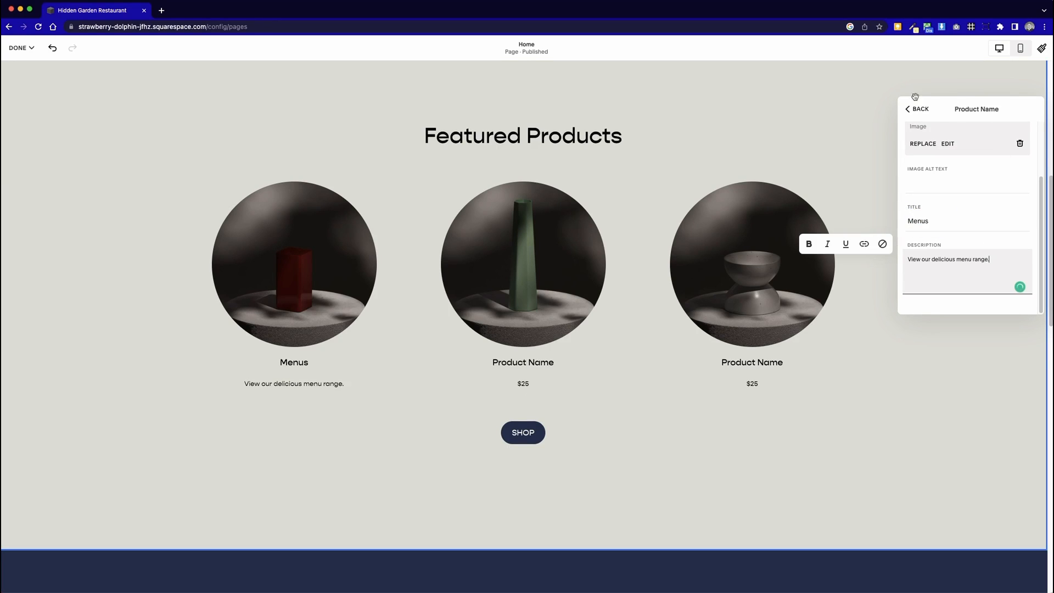
pyautogui.click(918, 108)
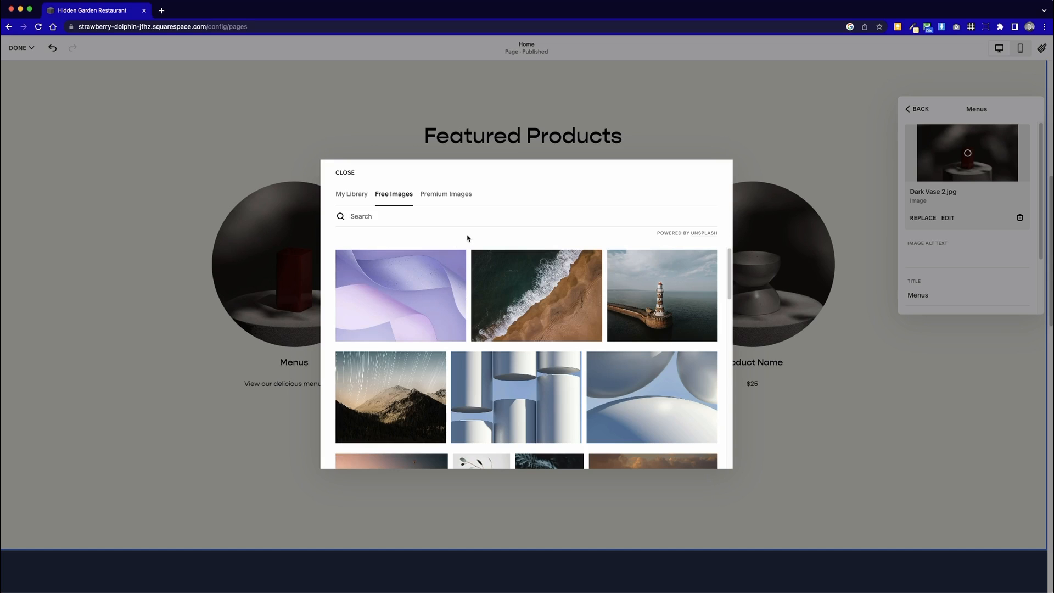
# Search Free Images for 'food', swap in a food photo for the vase, and save the homepage
pyautogui.write('food')
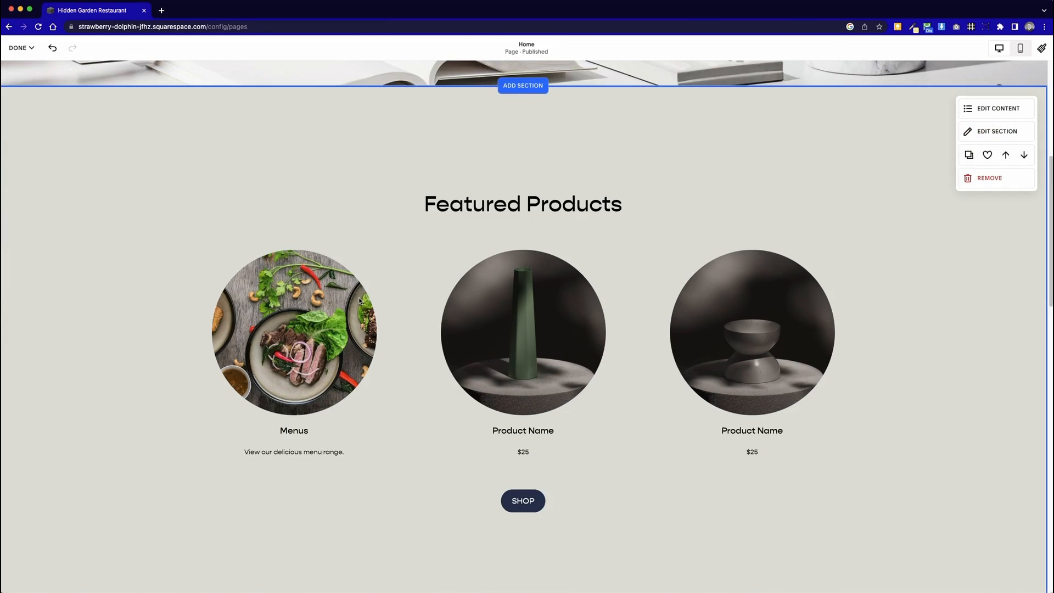
pyautogui.click(18, 47)
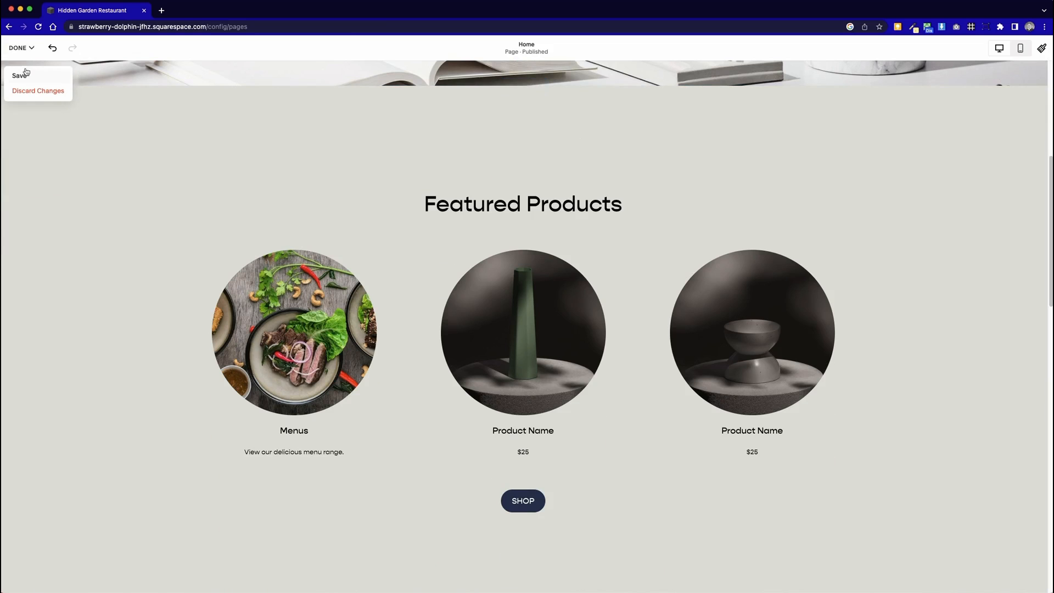
pyautogui.click(20, 75)
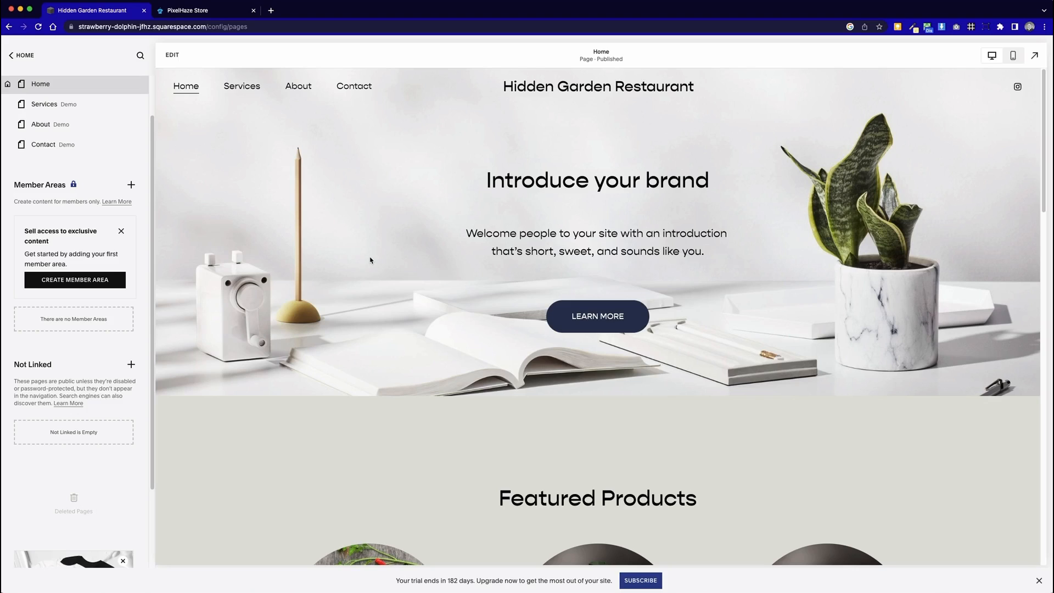
pyautogui.moveTo(289, 146)
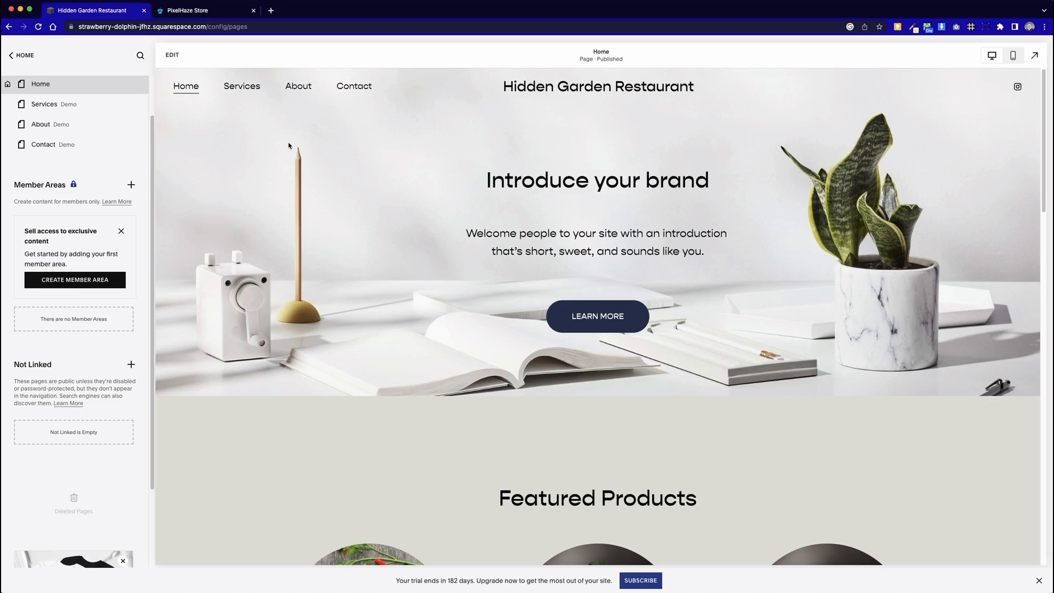
# Switch the browser to the PixelHaze Store website
pyautogui.click(206, 10)
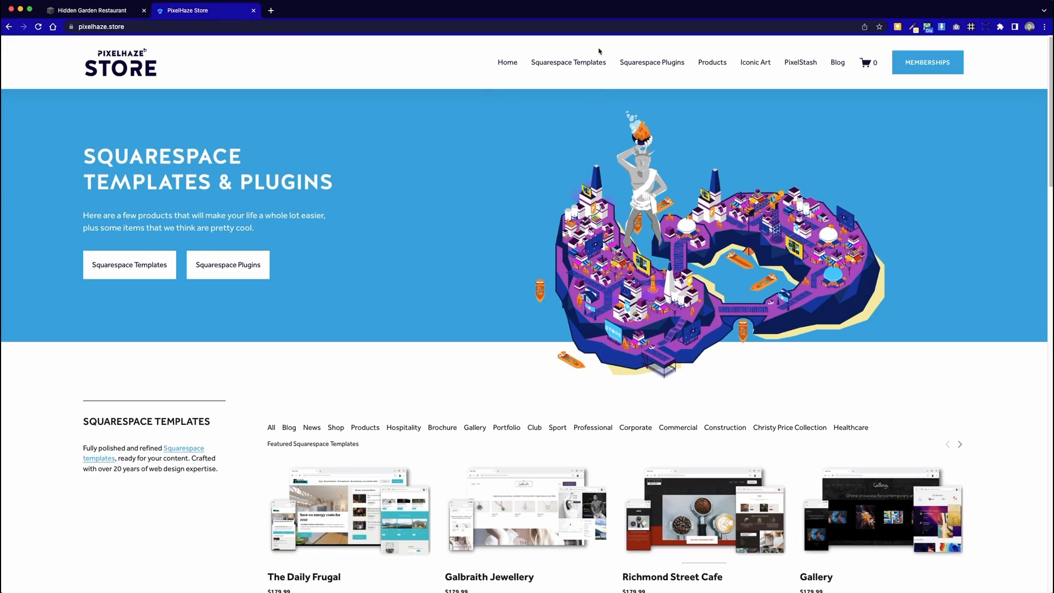
# Browse the Squarespace Templates catalogue, scrolling past listings such as The Daily Frugal
pyautogui.click(567, 61)
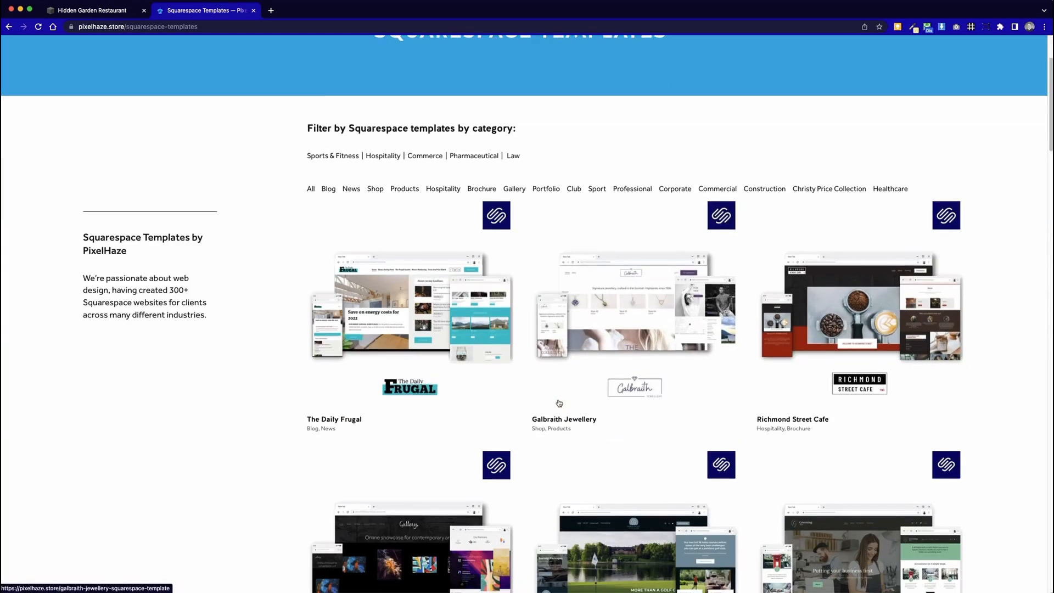
pyautogui.scroll(-3)
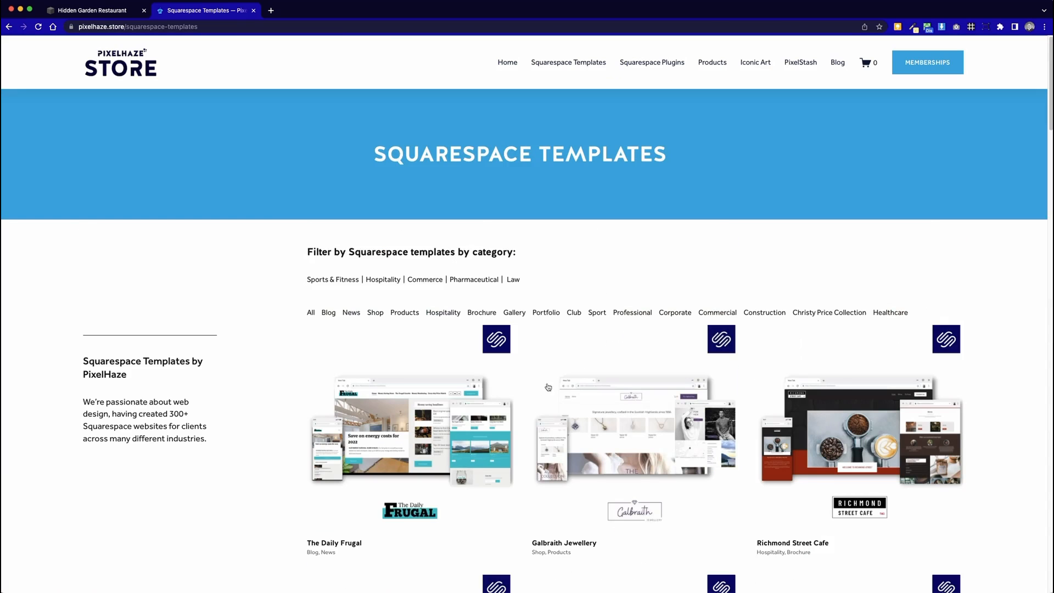
pyautogui.moveTo(229, 121)
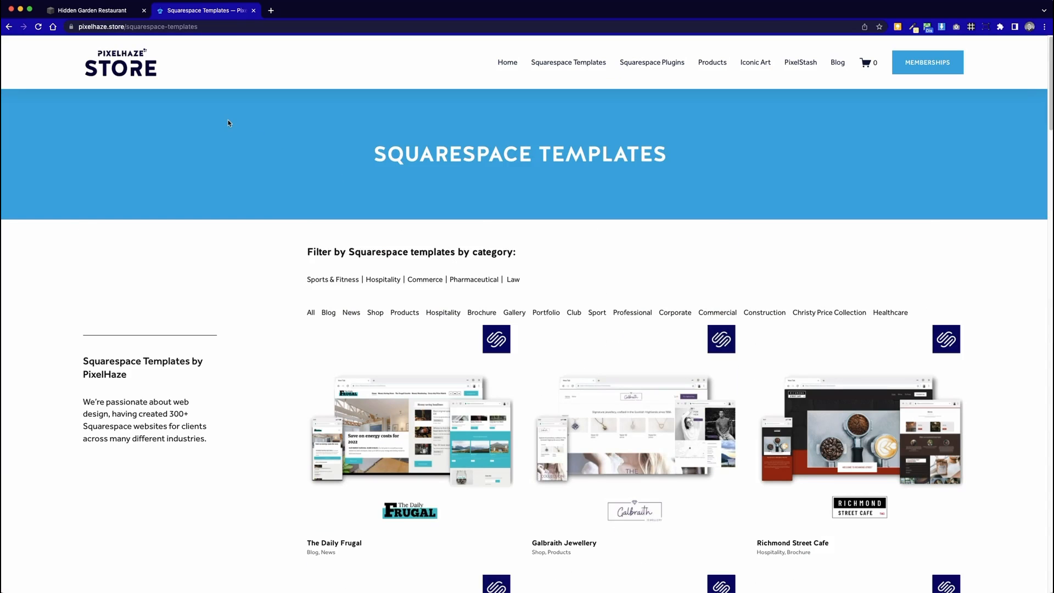